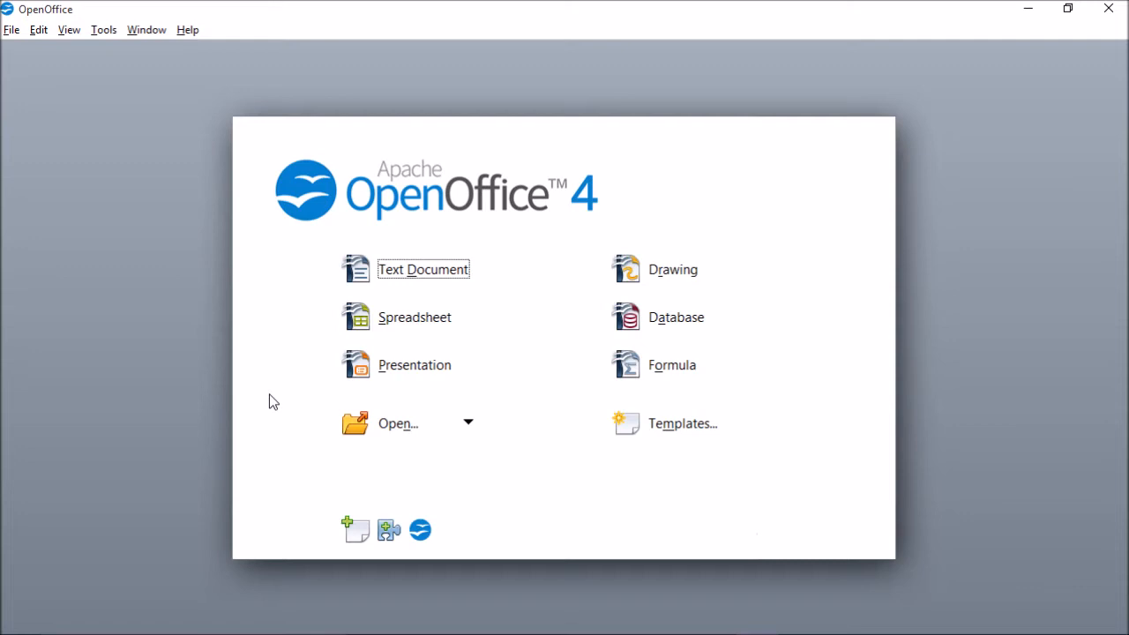
mouse_move(391, 207)
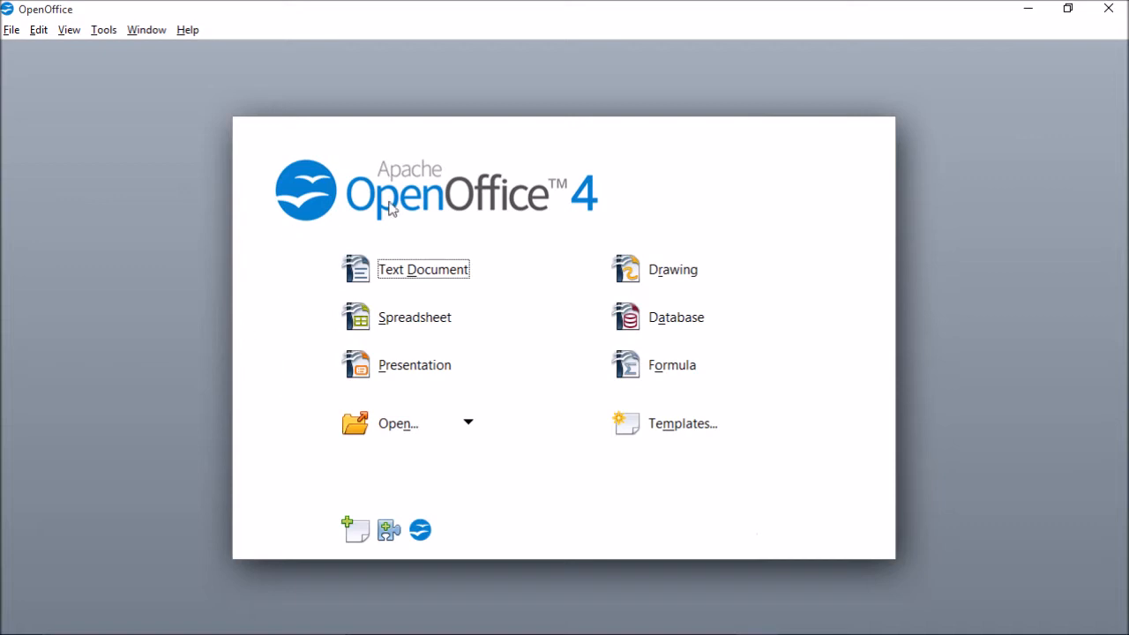
mouse_move(497, 343)
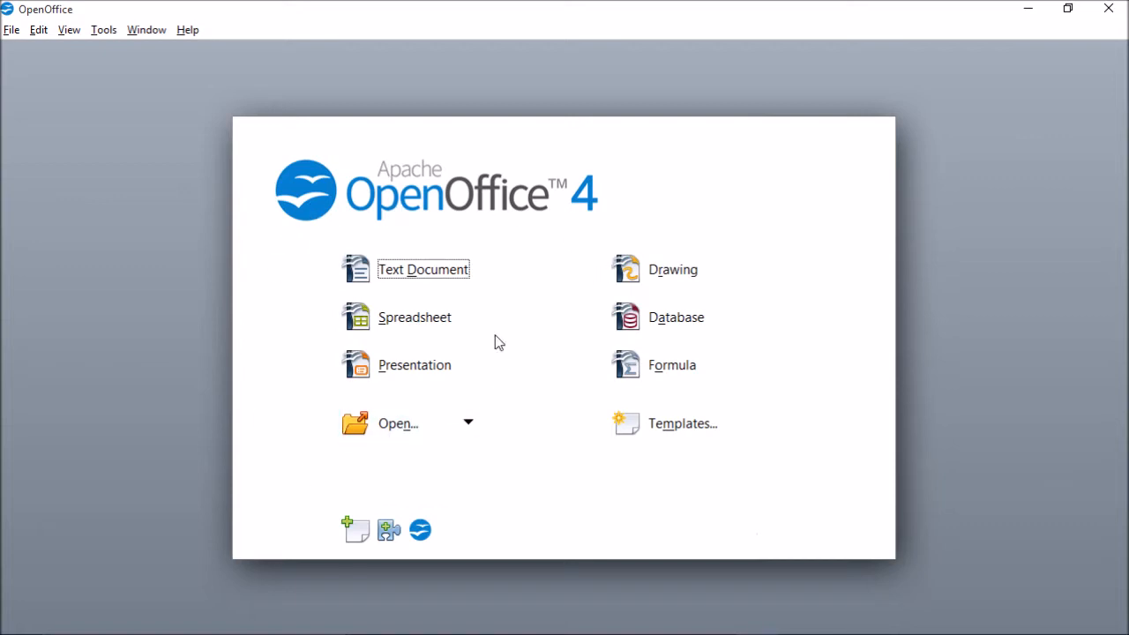
Start a new blank text document from the Start Center
left_click(423, 268)
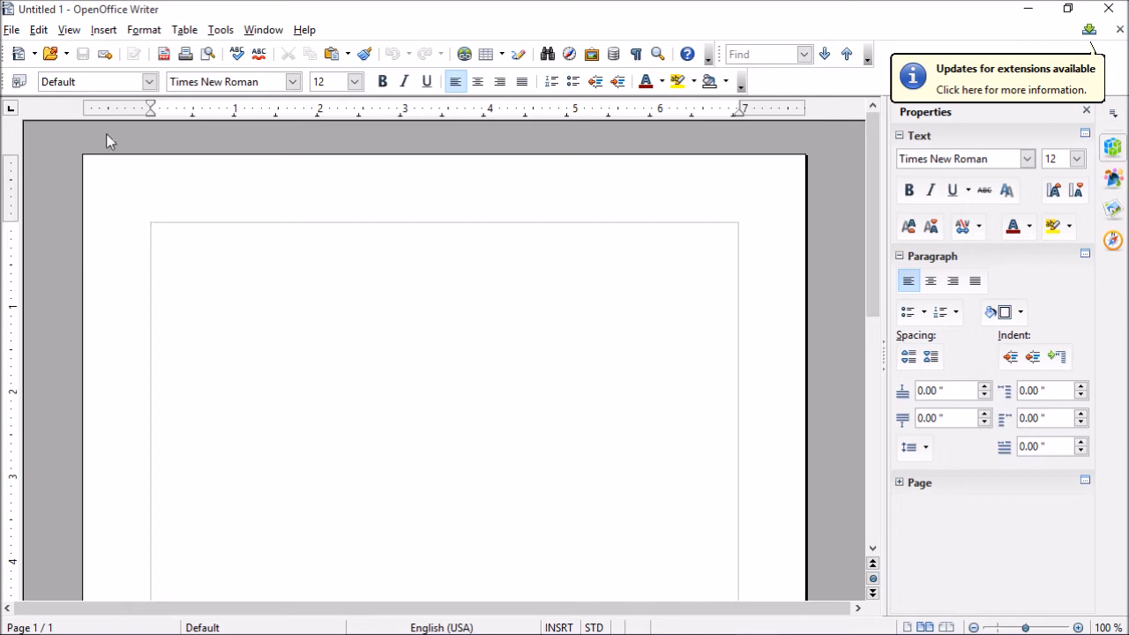
left_click(69, 29)
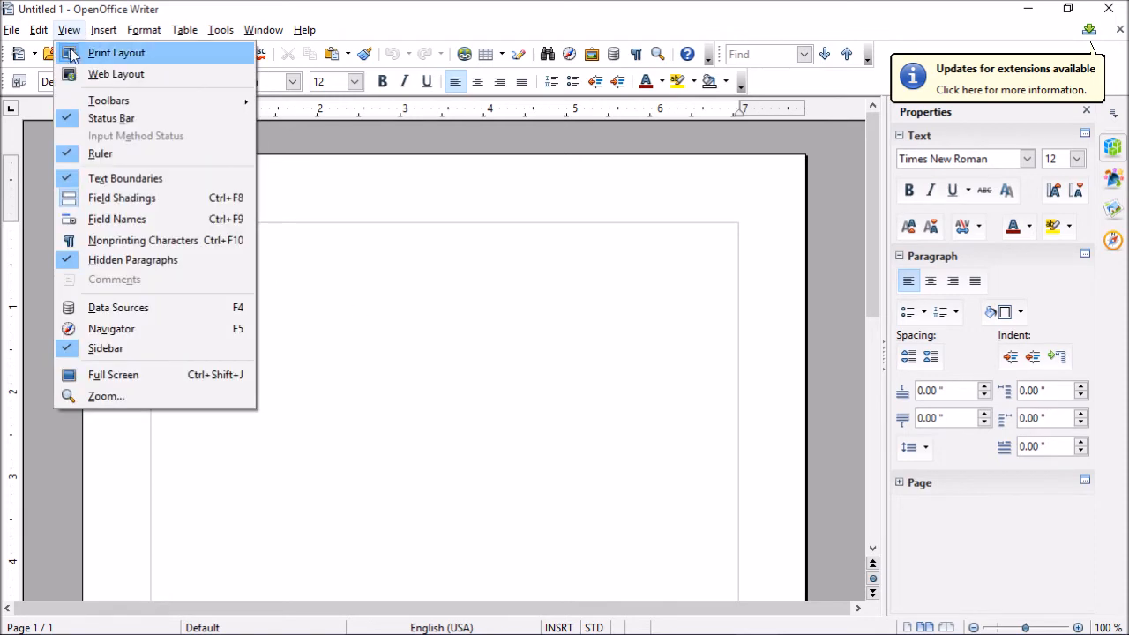
mouse_move(106, 347)
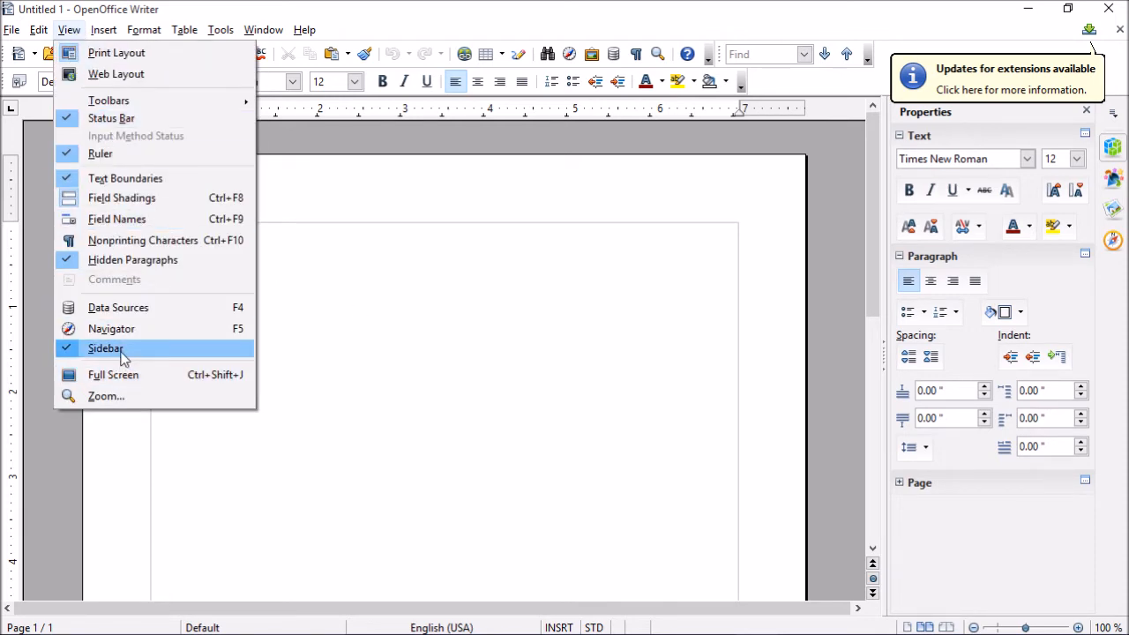
left_click(106, 348)
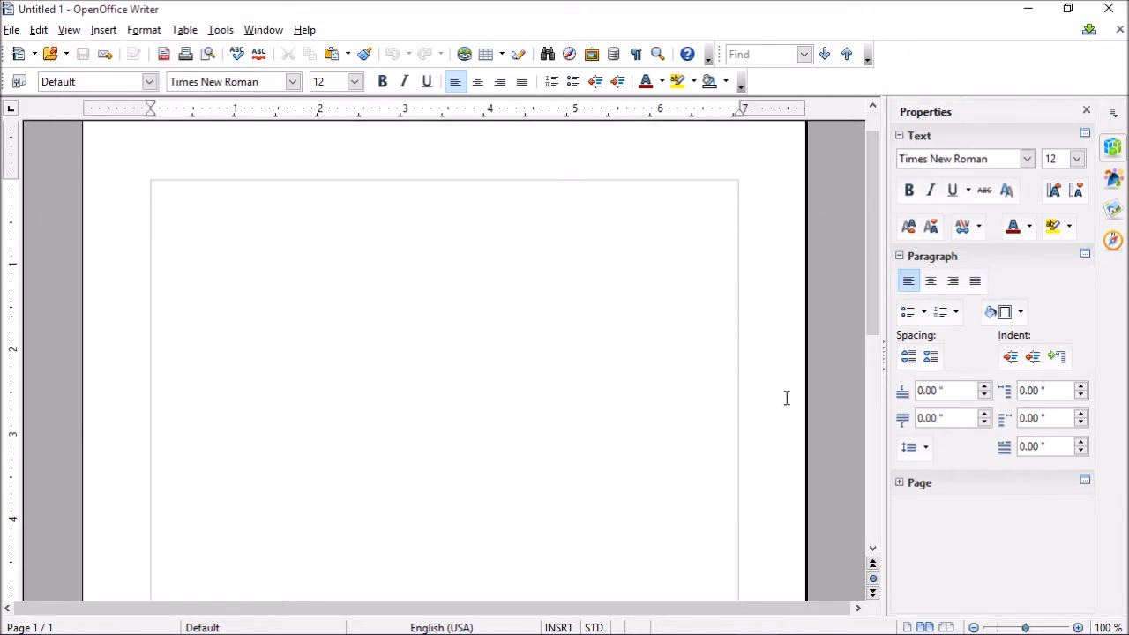
Set the page's top margin to 0.50 inch in the sidebar Page margins
left_click(899, 484)
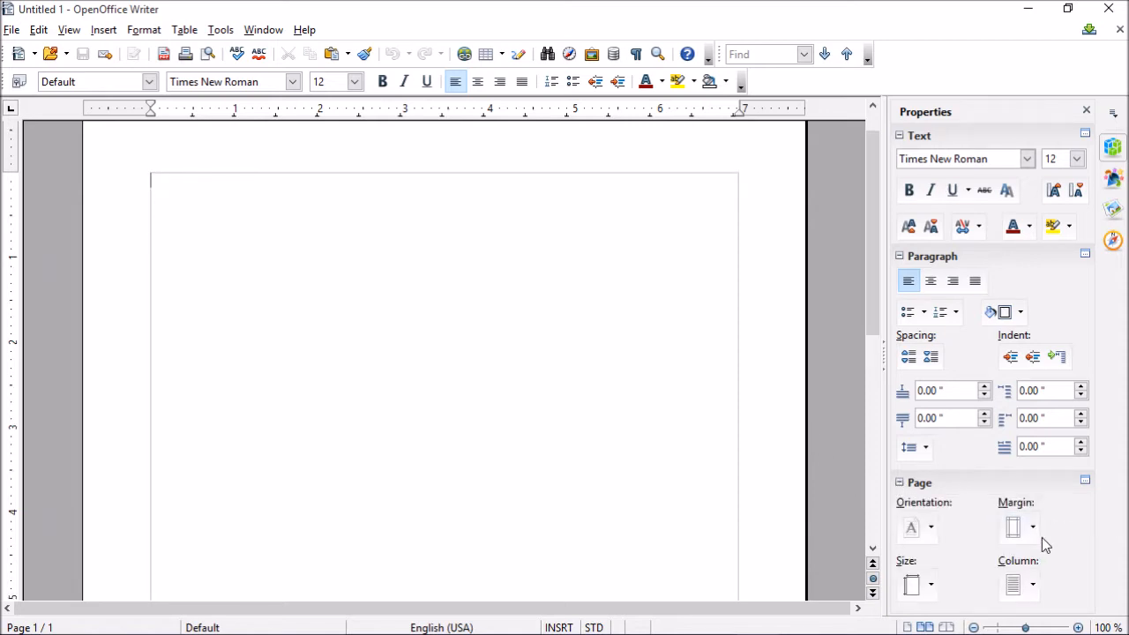
left_click(1030, 526)
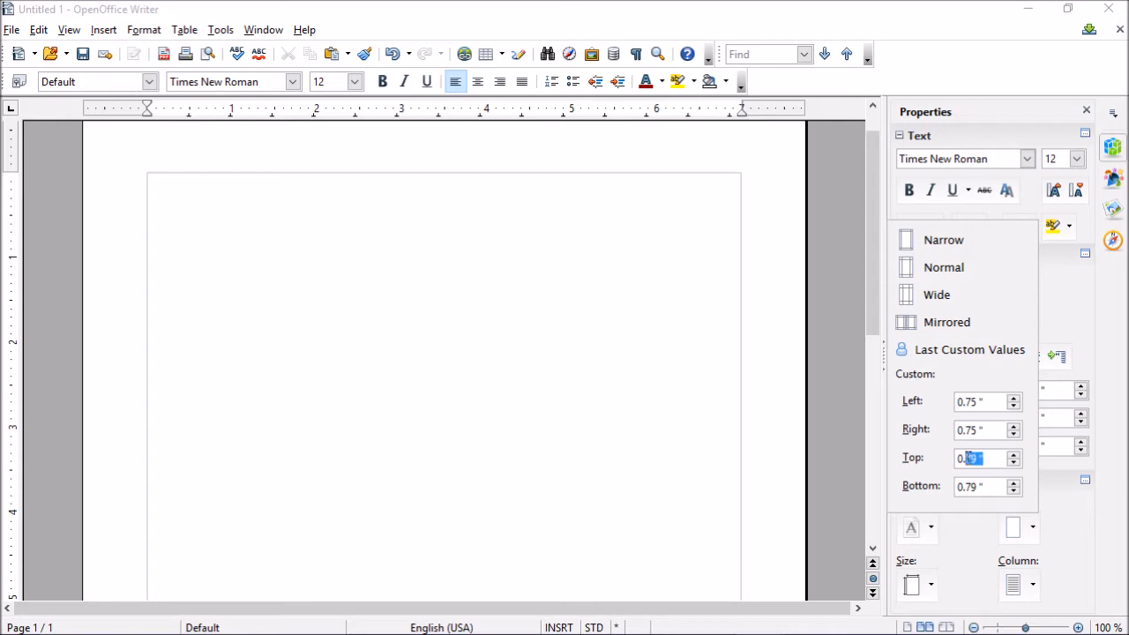
type("0.50")
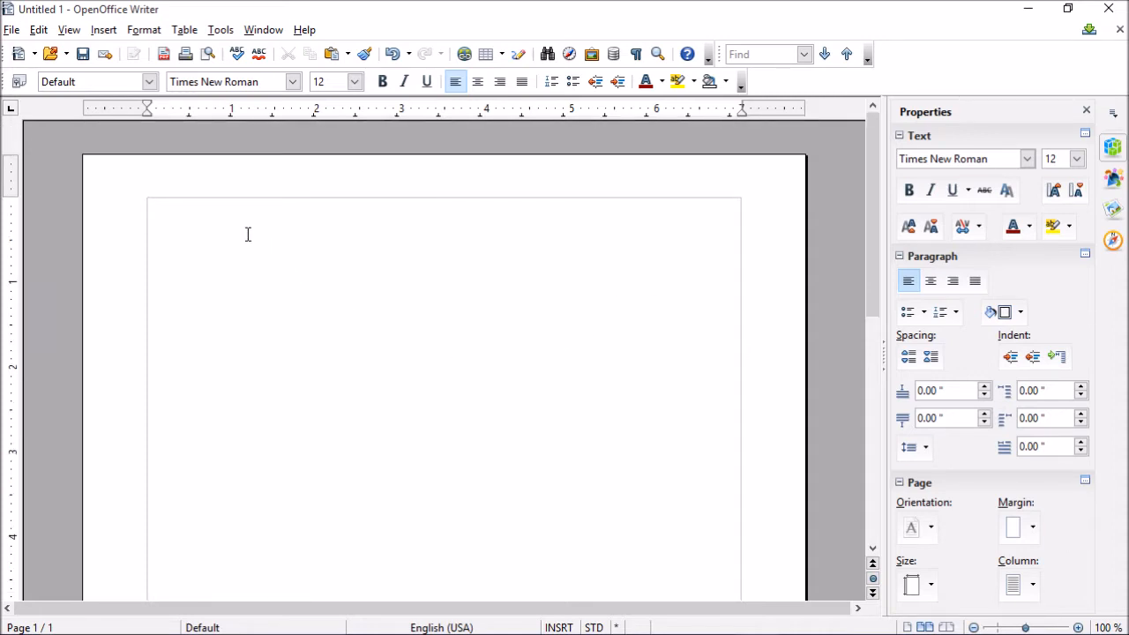
Insert a borderless table of 2 columns and 5 rows
left_click(184, 29)
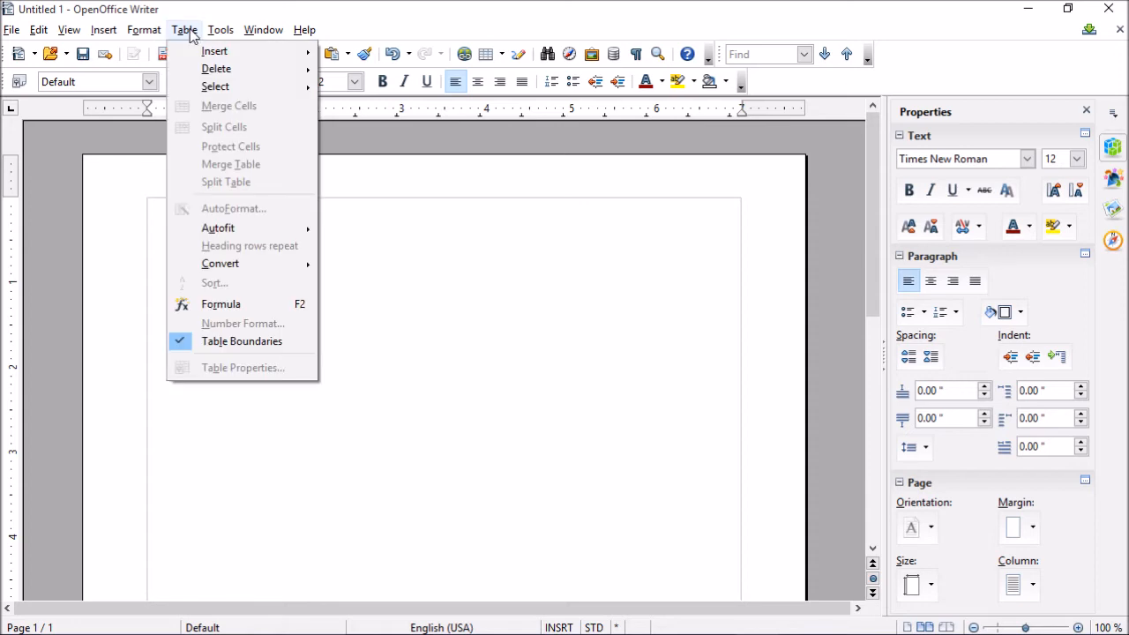
mouse_move(215, 50)
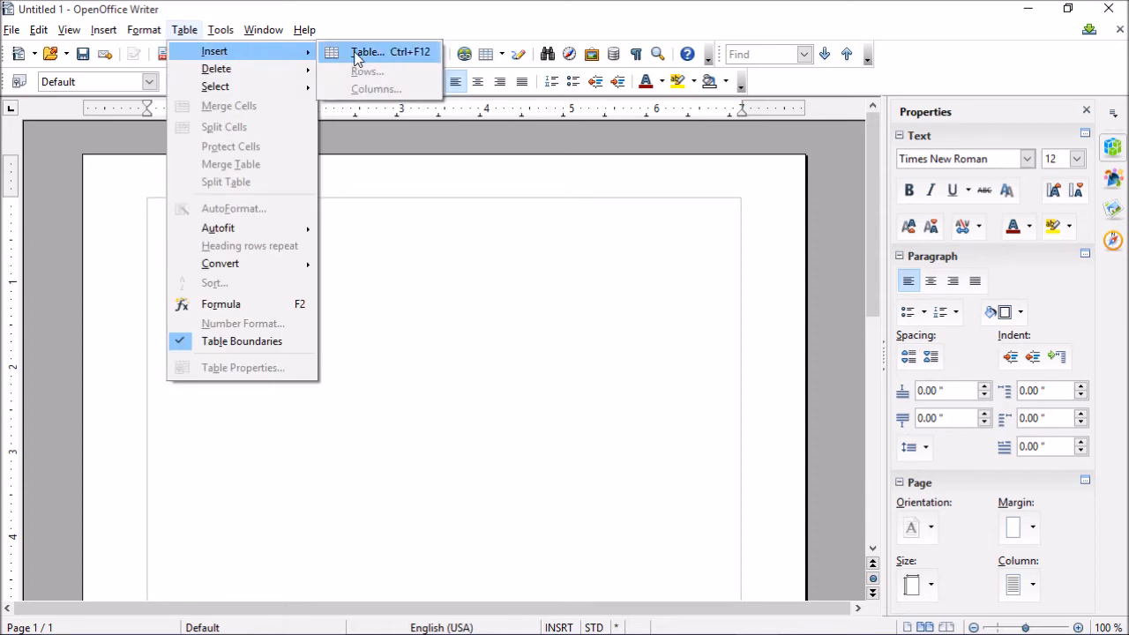
left_click(367, 51)
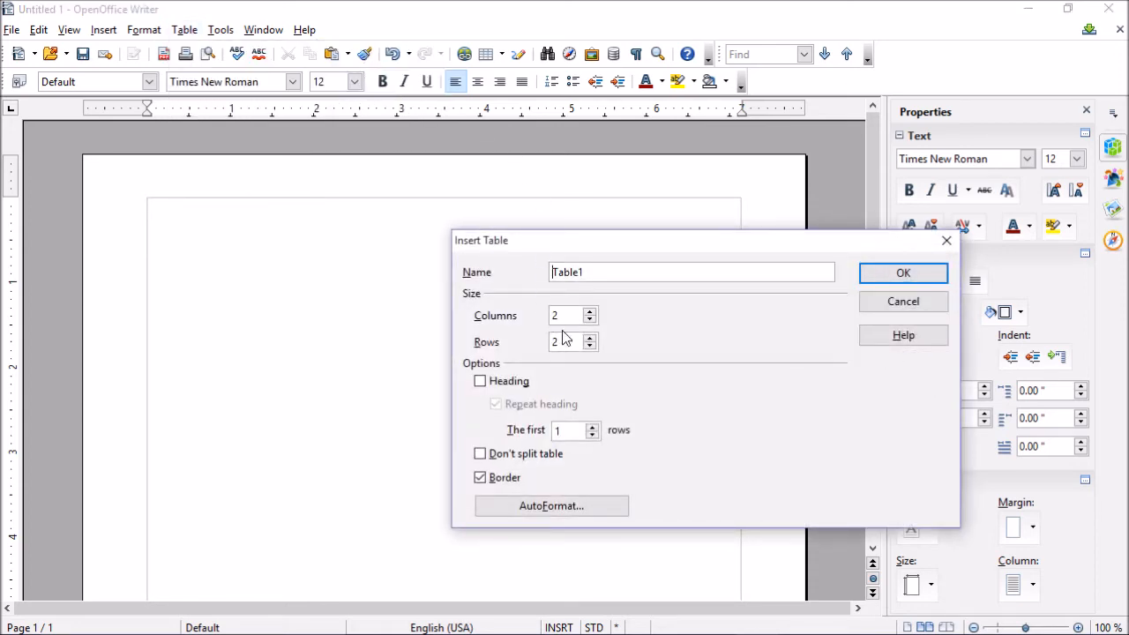
left_click(589, 339)
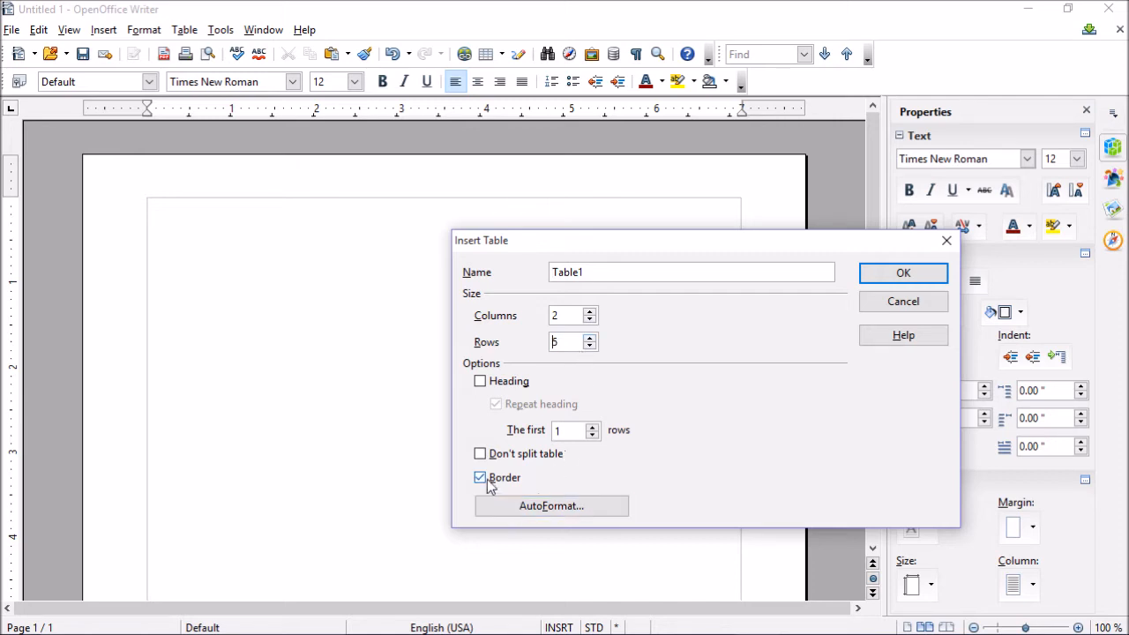
left_click(480, 476)
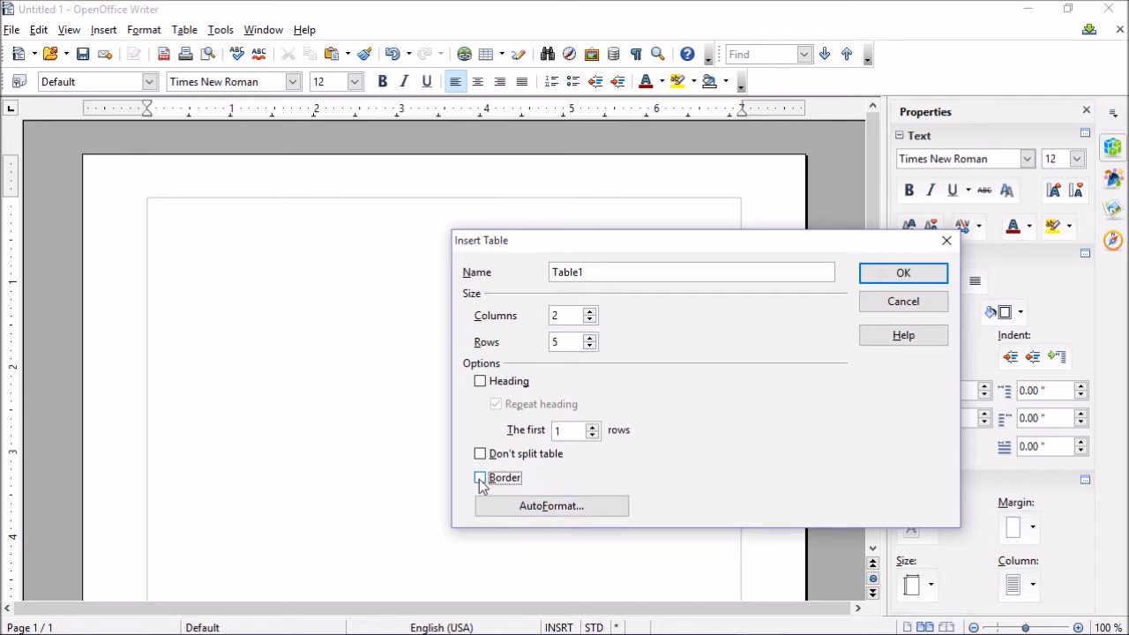
left_click(904, 271)
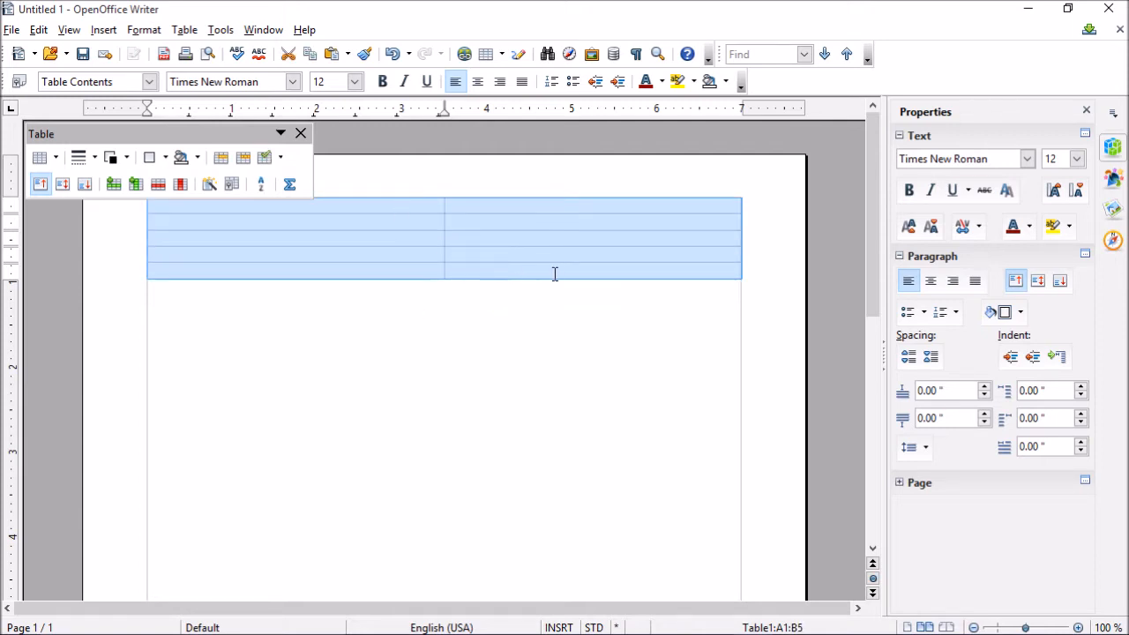
mouse_move(525, 265)
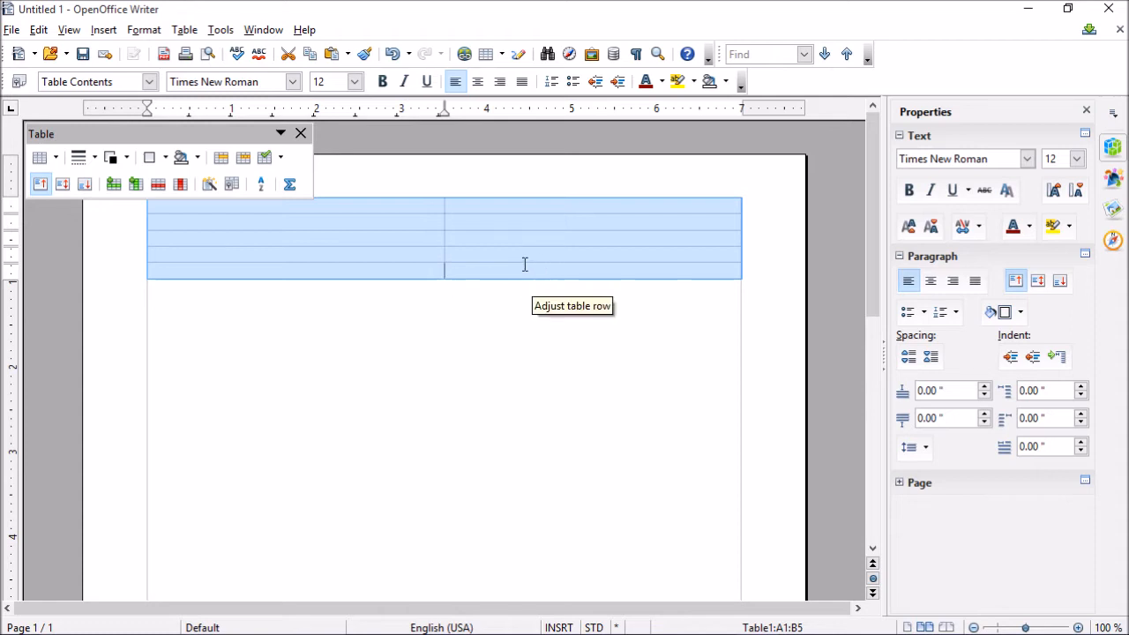
Give the table rows a 2-inch height and columns a 3.50-inch width
right_click(526, 265)
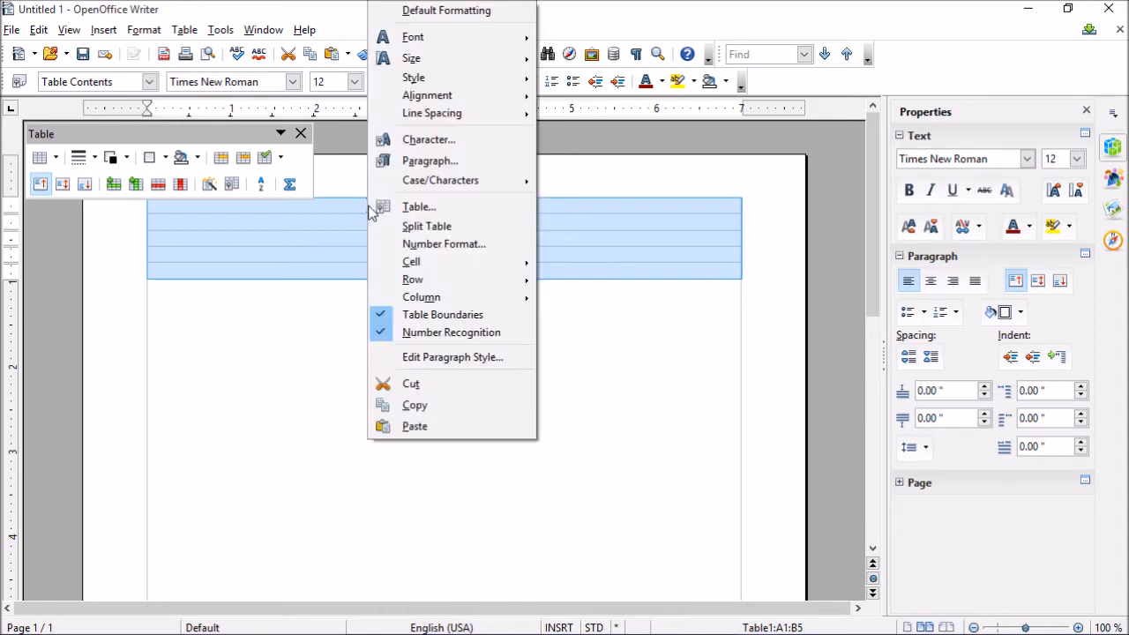
mouse_move(413, 279)
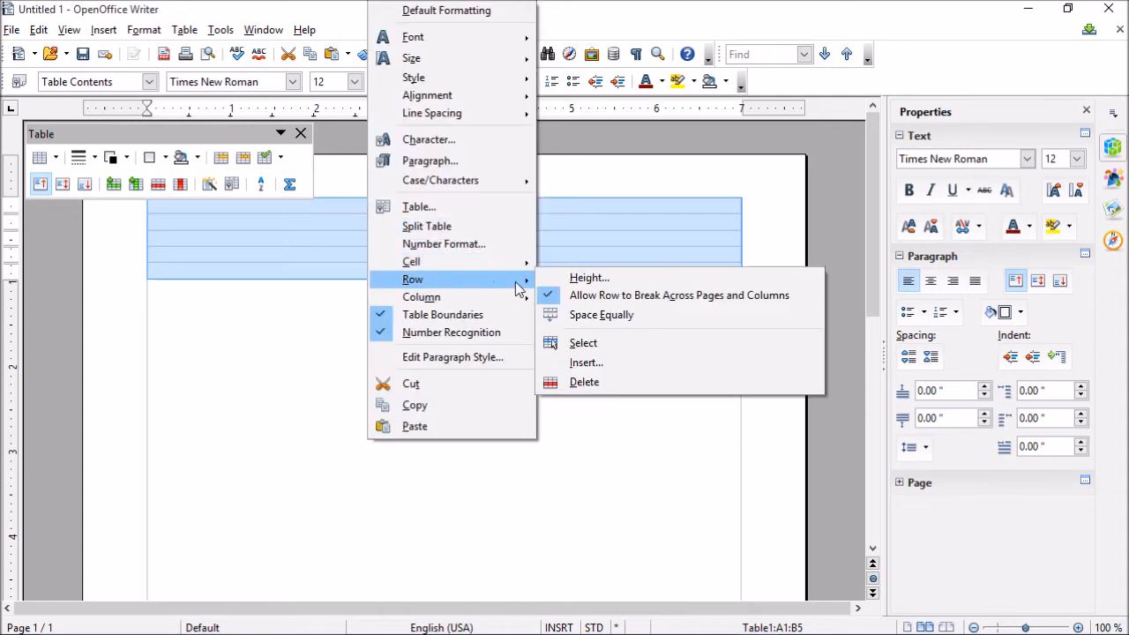
left_click(589, 277)
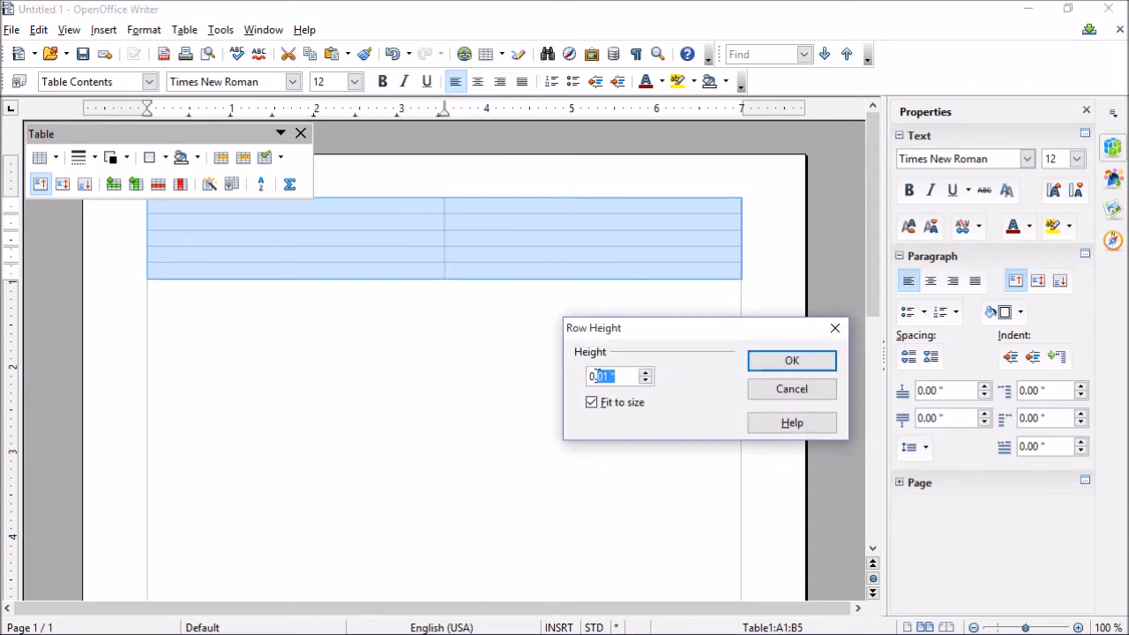
type("2")
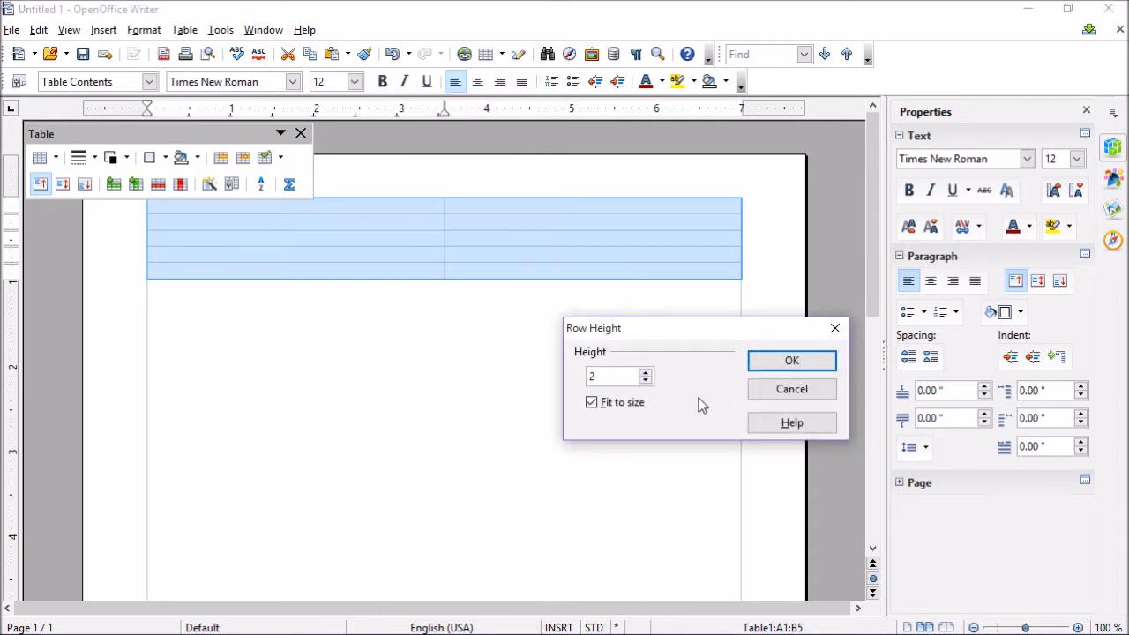
left_click(790, 360)
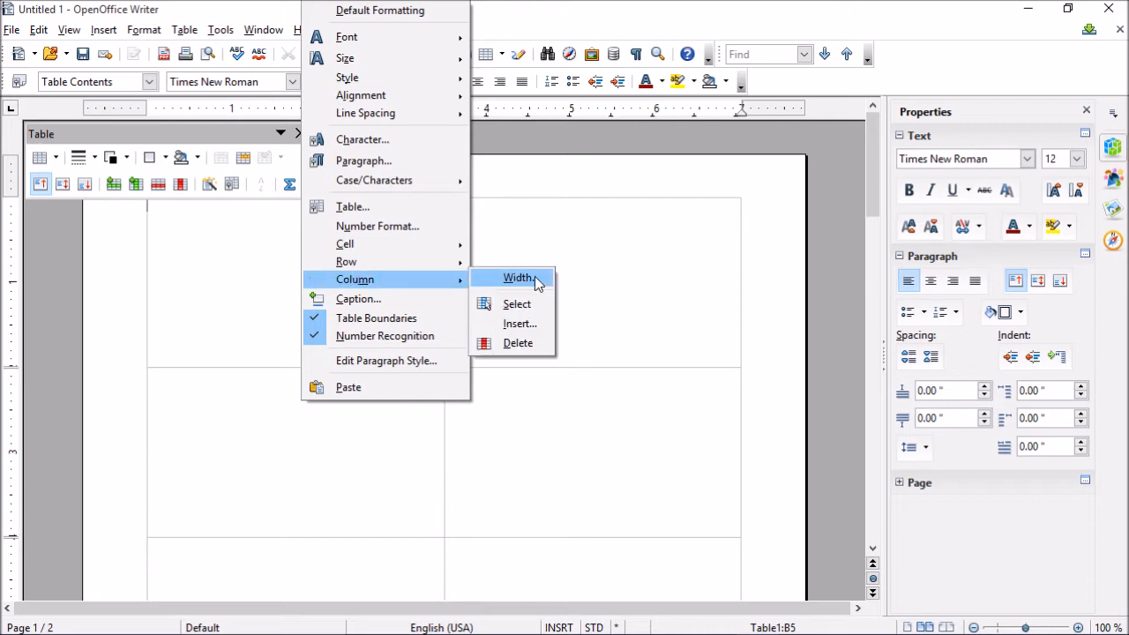
left_click(519, 277)
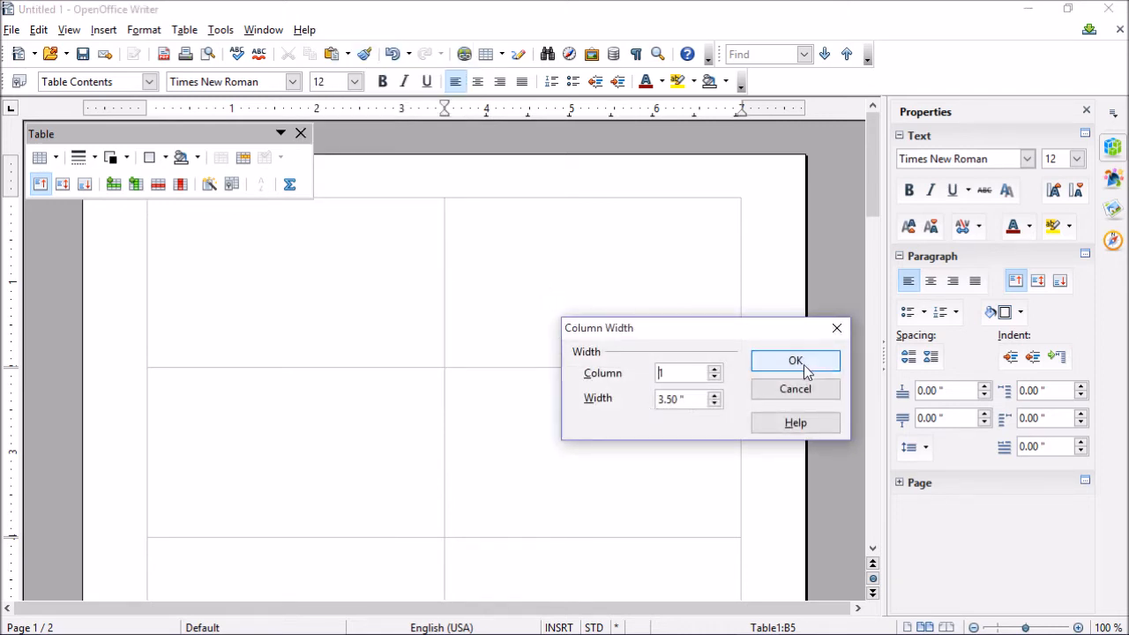
left_click(795, 360)
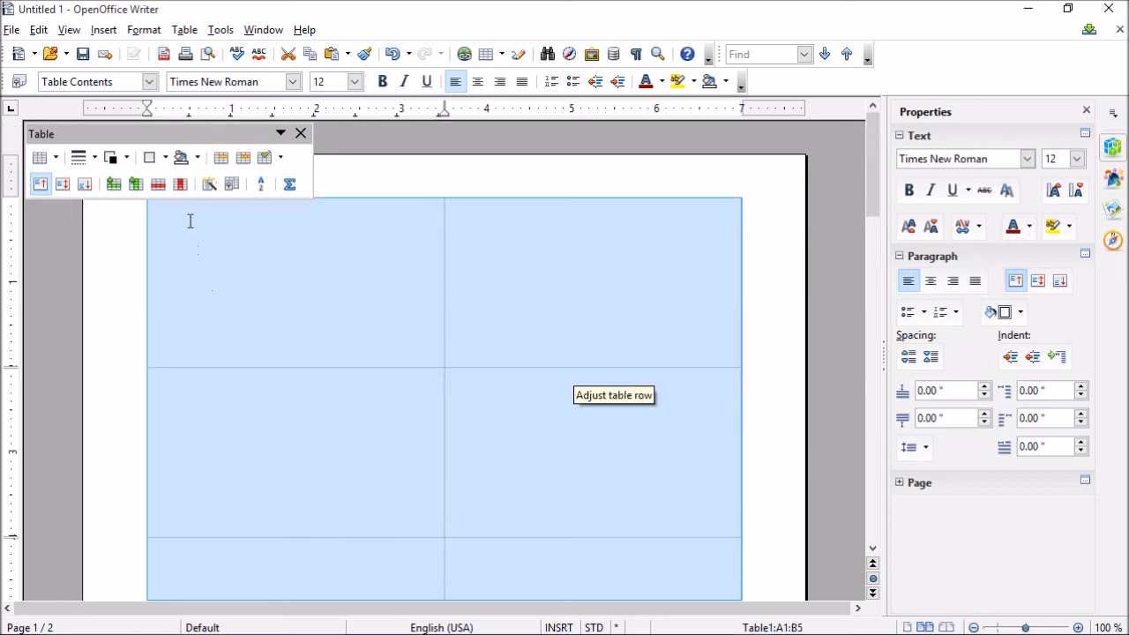
mouse_move(95, 148)
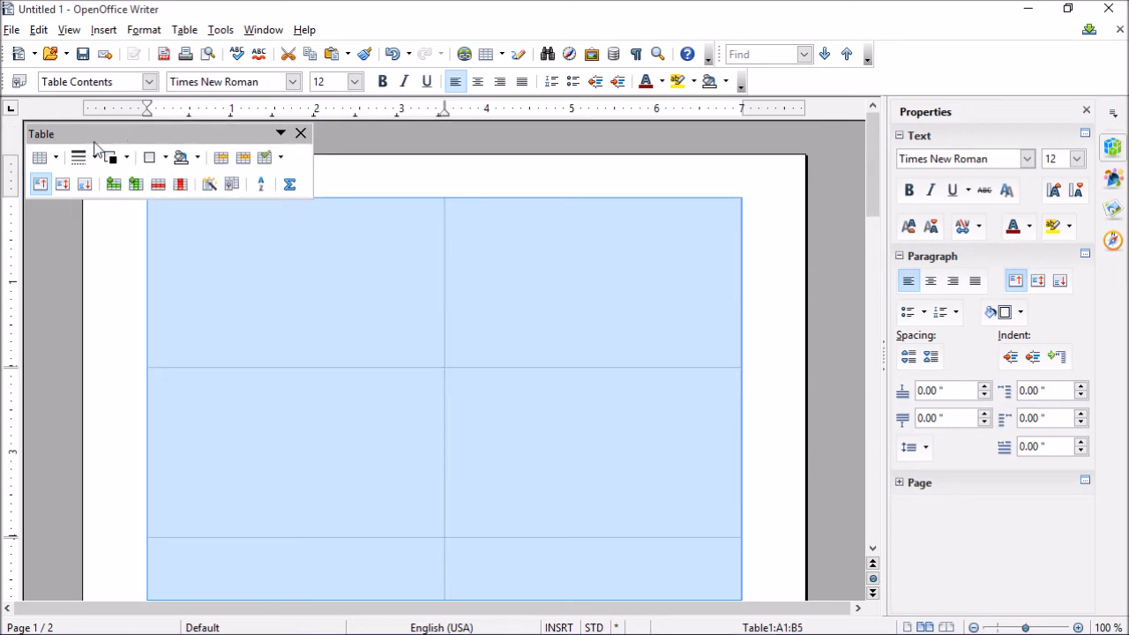
mouse_move(64, 185)
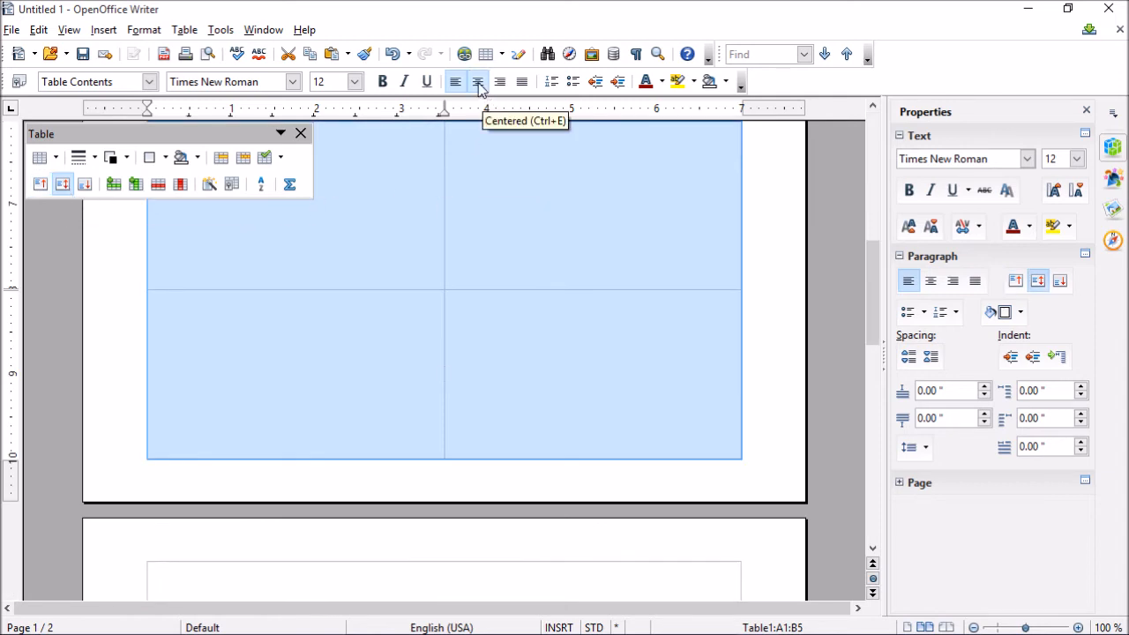
Centre-align the text in all selected table cells
left_click(476, 81)
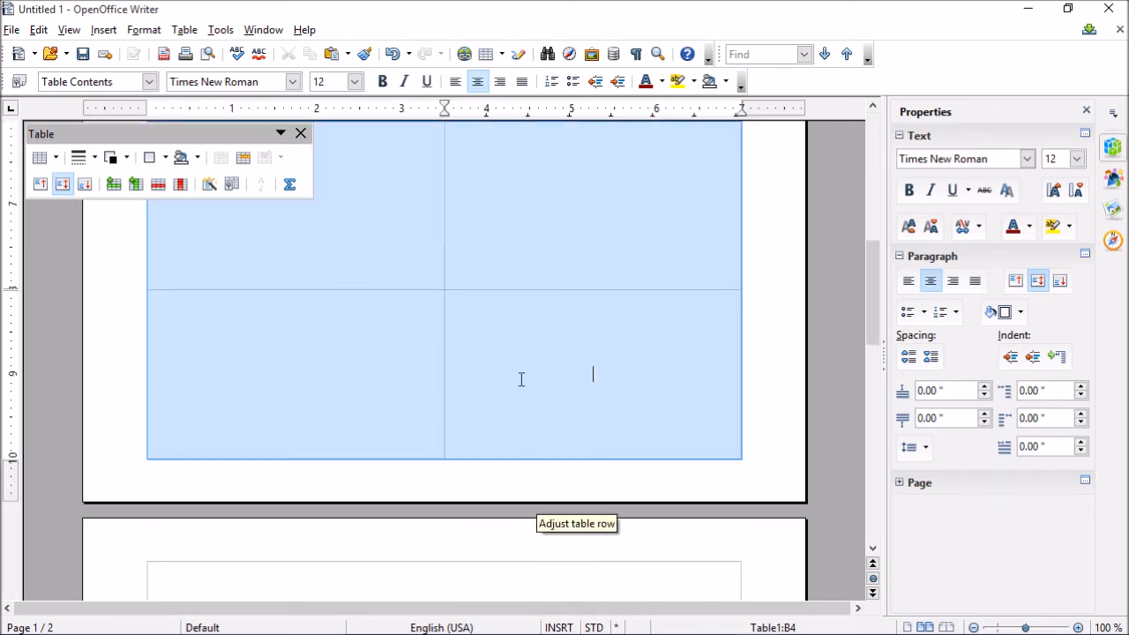
Fill all table cells with a light blue background colour
scroll("down", 3)
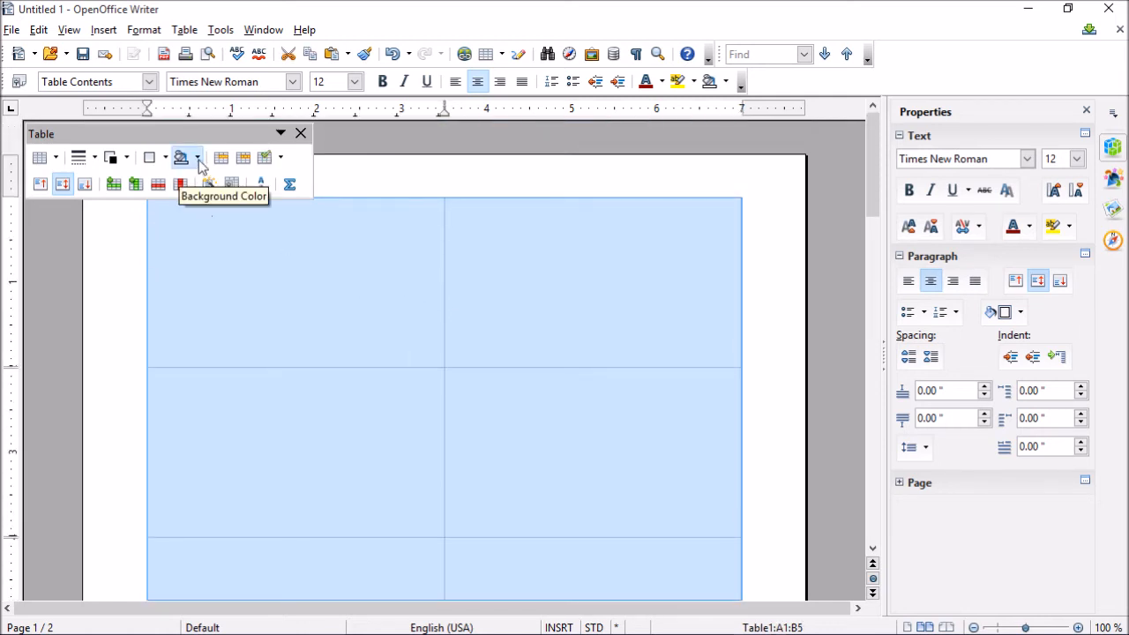
left_click(198, 157)
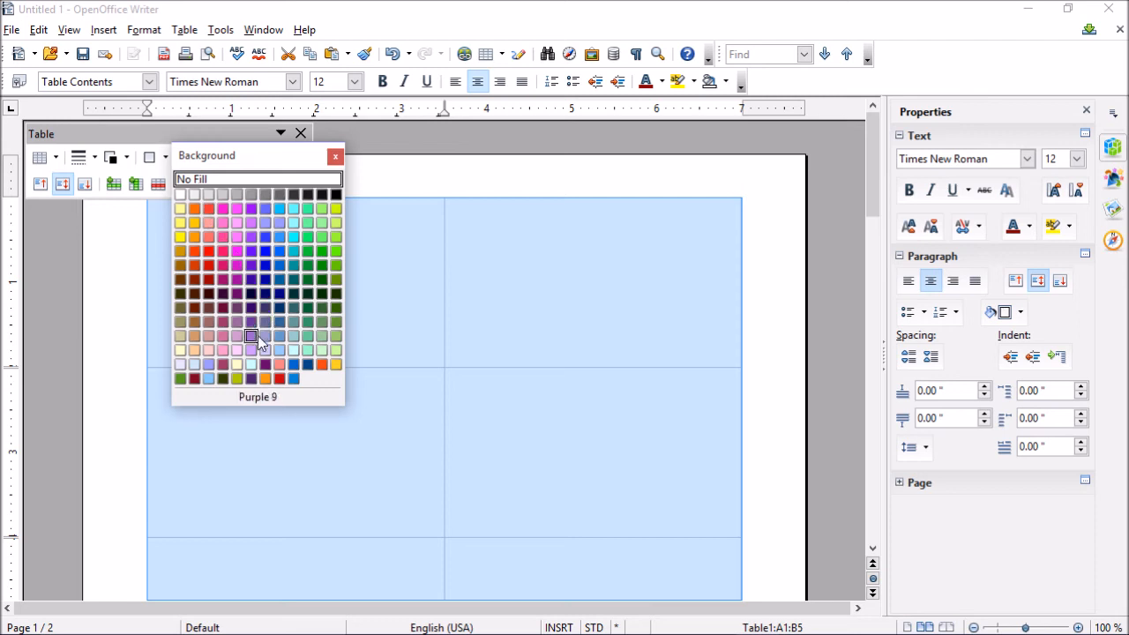
mouse_move(209, 379)
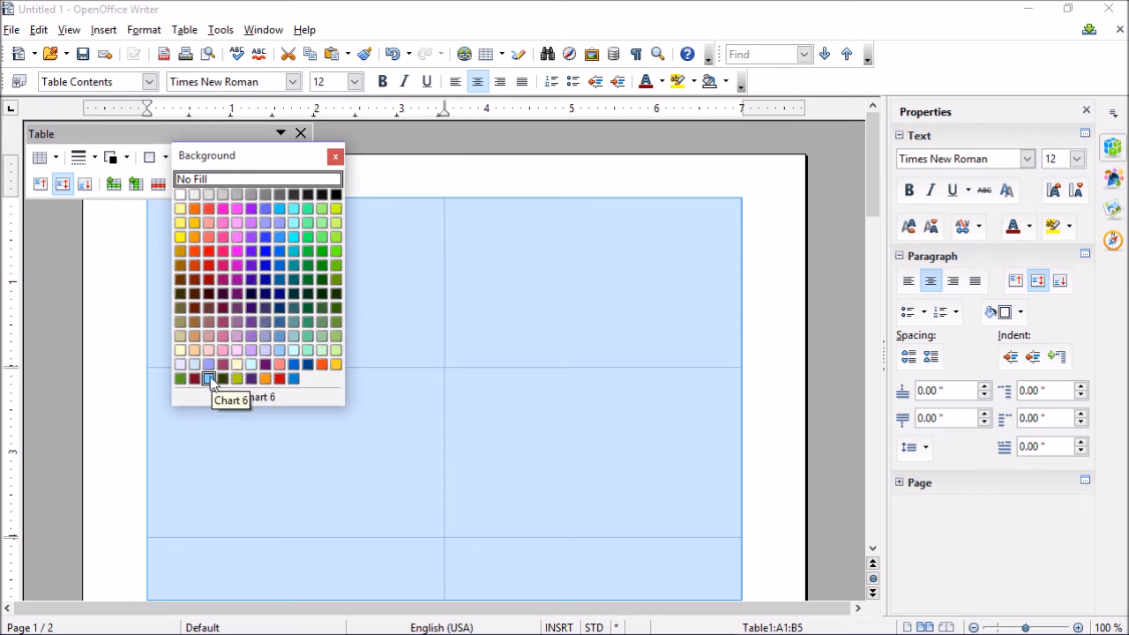
left_click(208, 380)
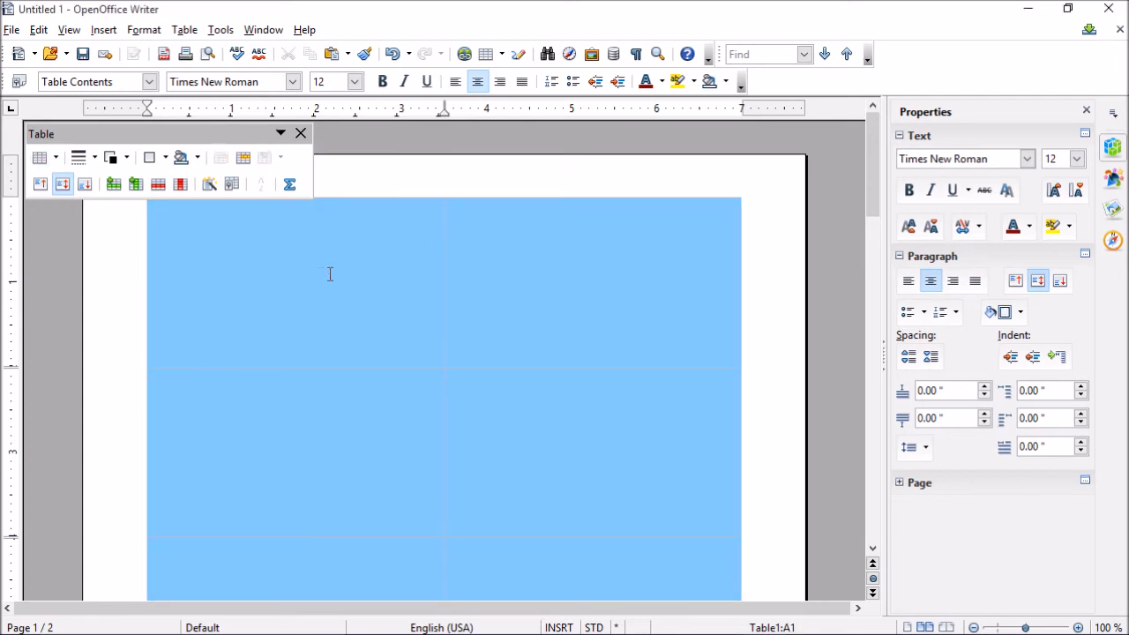
Enter the business name and slogan, making the business name larger
type("Business Name")
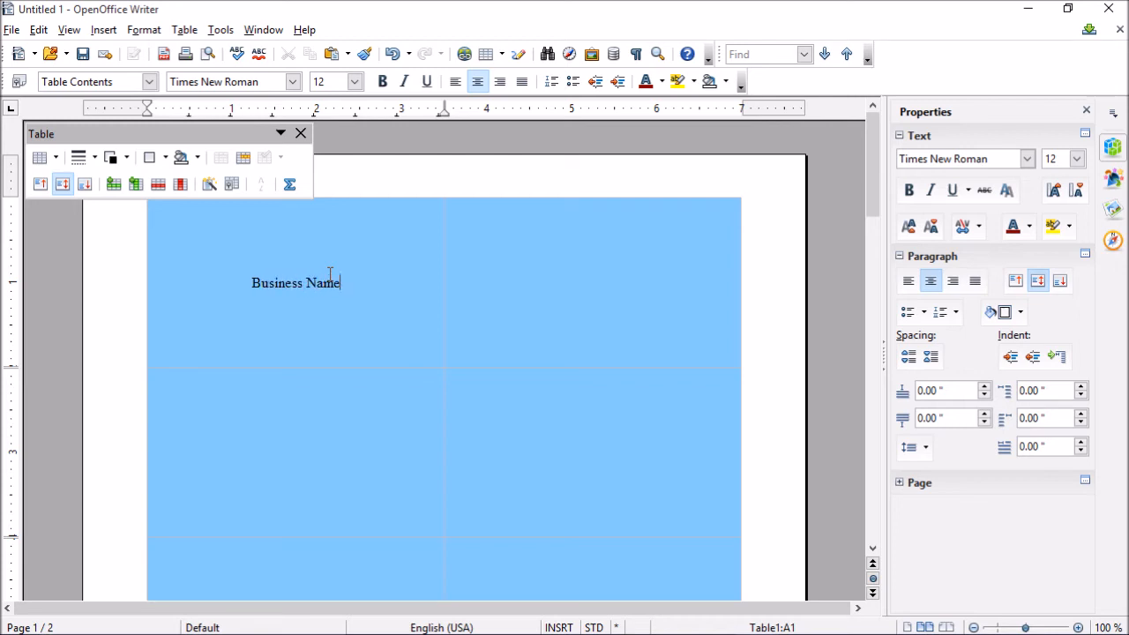
type("Slogan or Something")
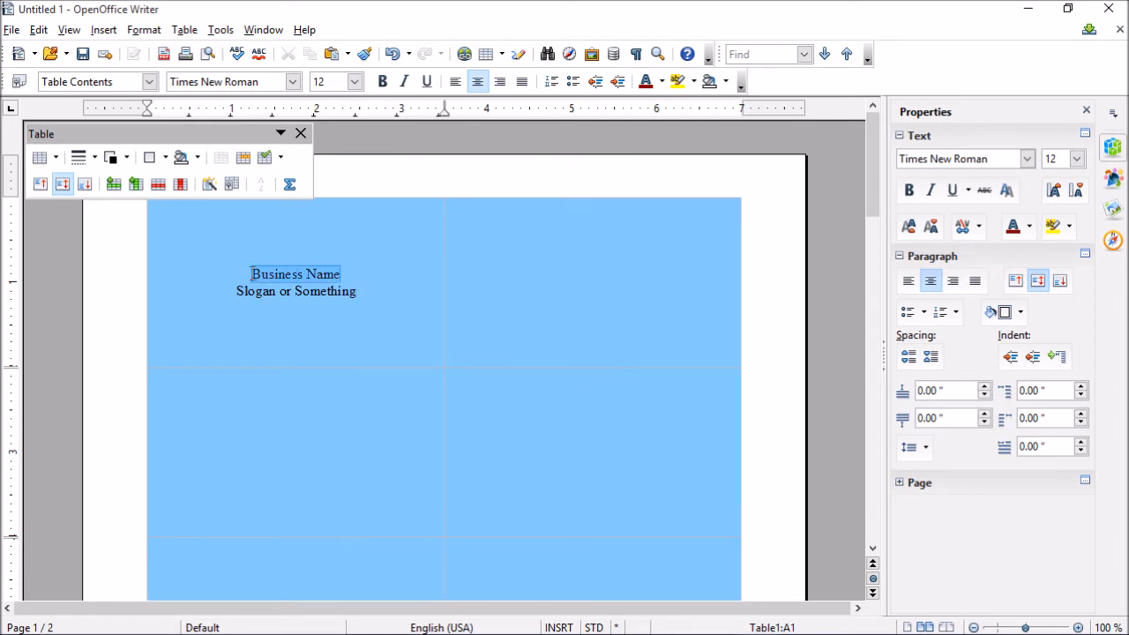
left_click(354, 81)
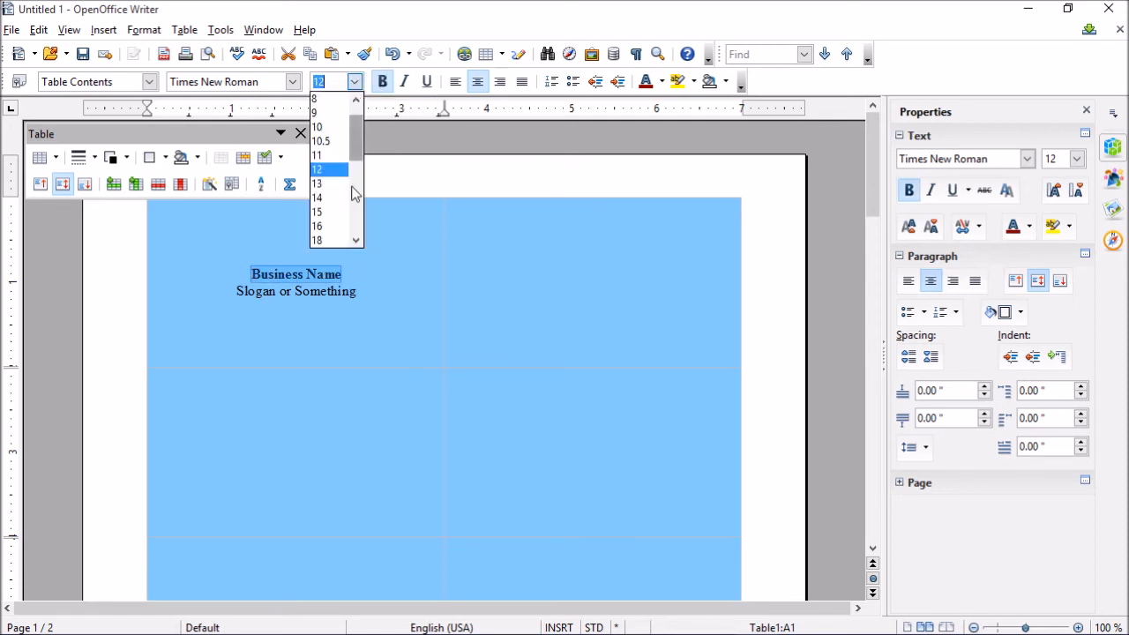
left_click(316, 198)
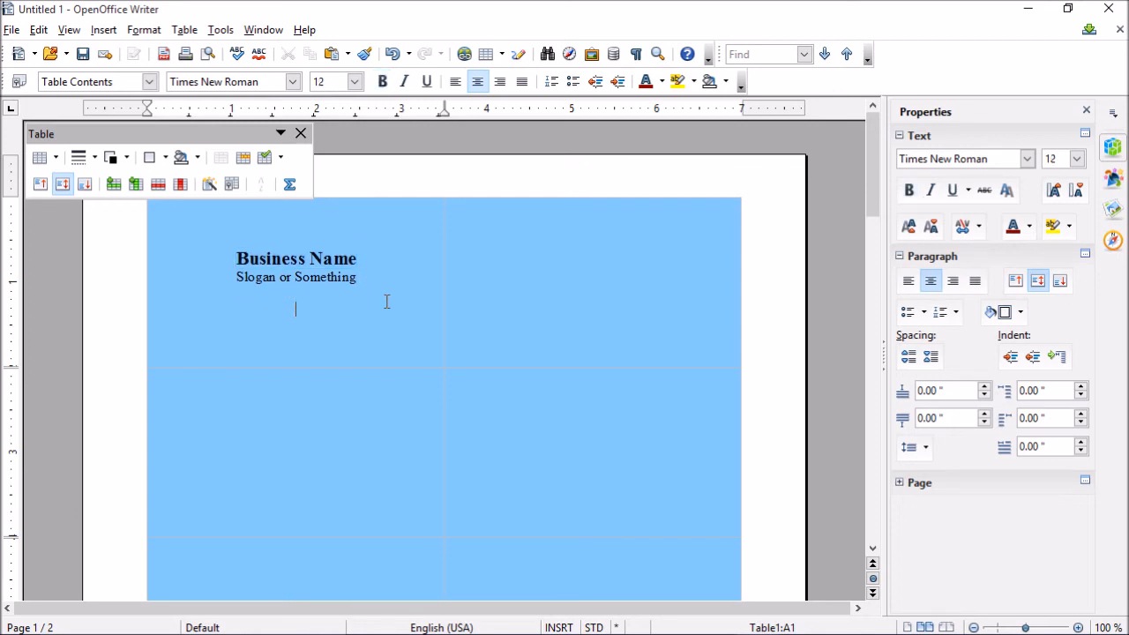
type("John Smith")
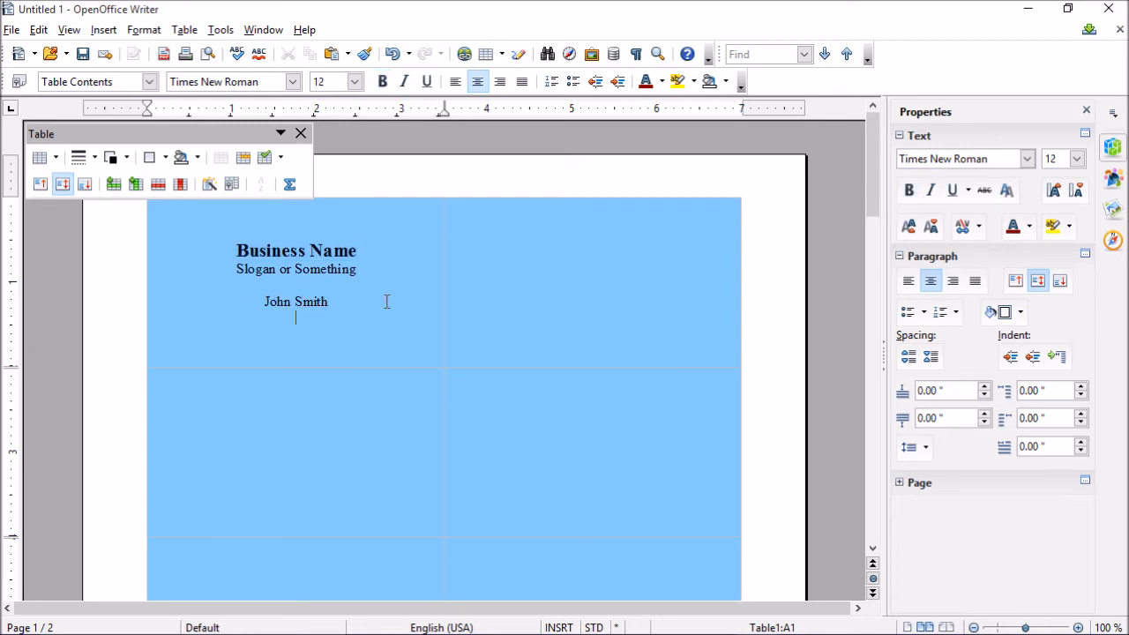
type("Associate")
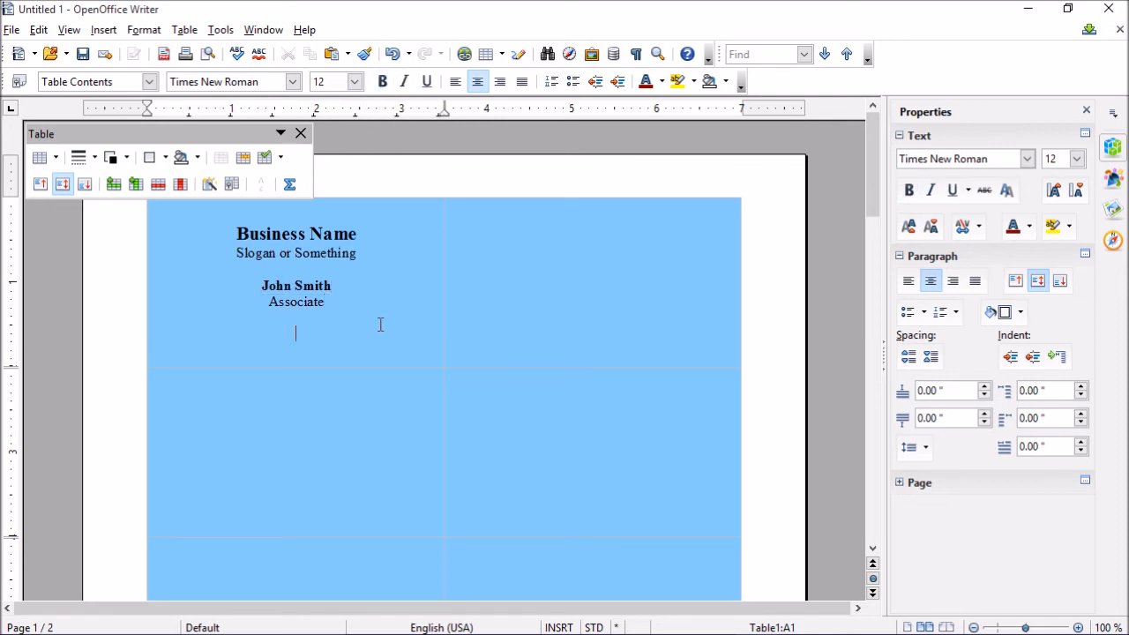
type("555-555-5555")
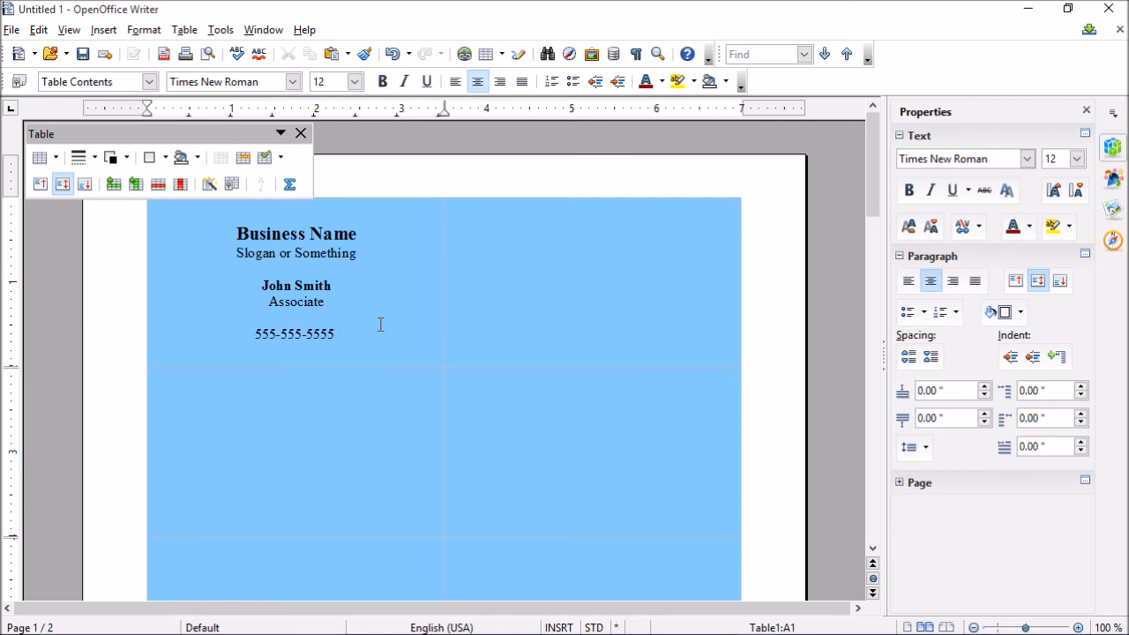
type("-")
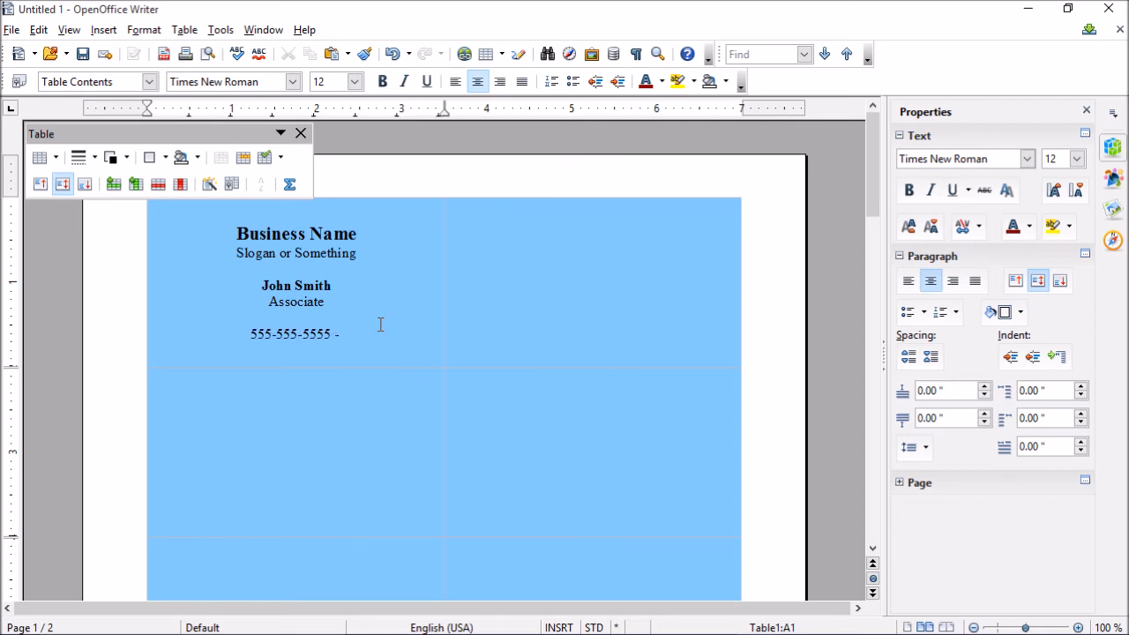
type("j.smith")
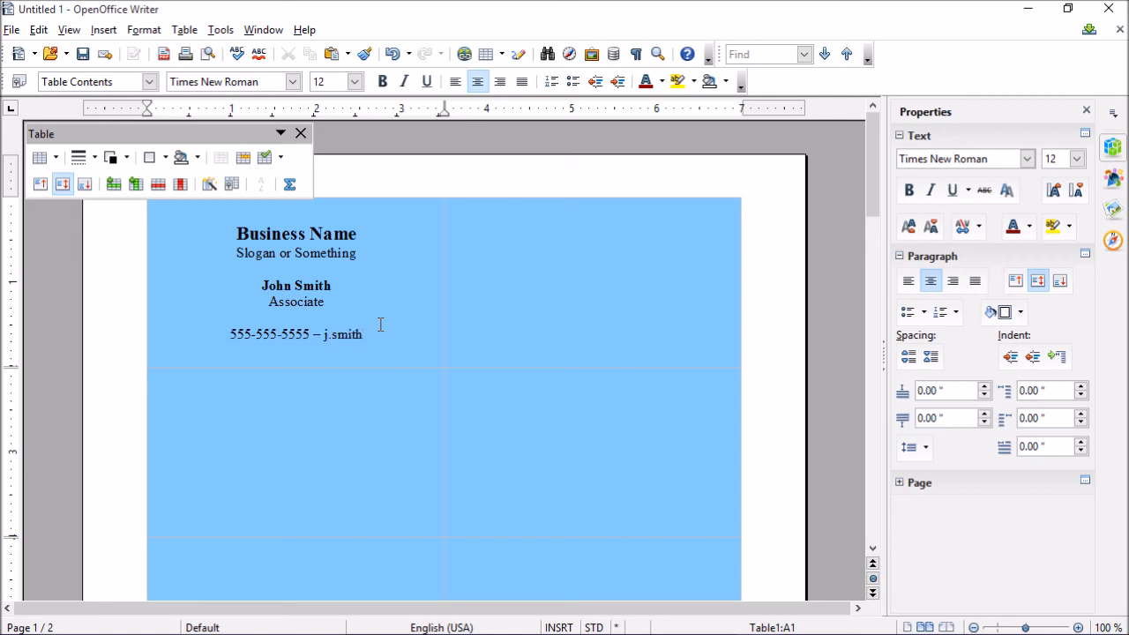
type("@fake.ney")
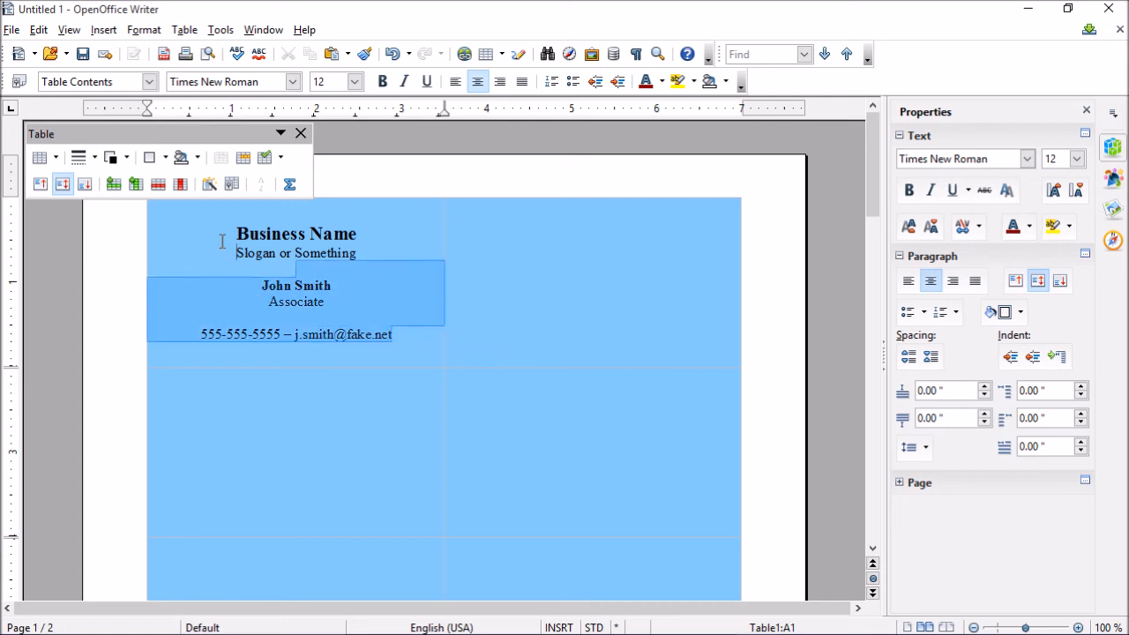
Set the first card's text in the Verdana font
left_click(293, 81)
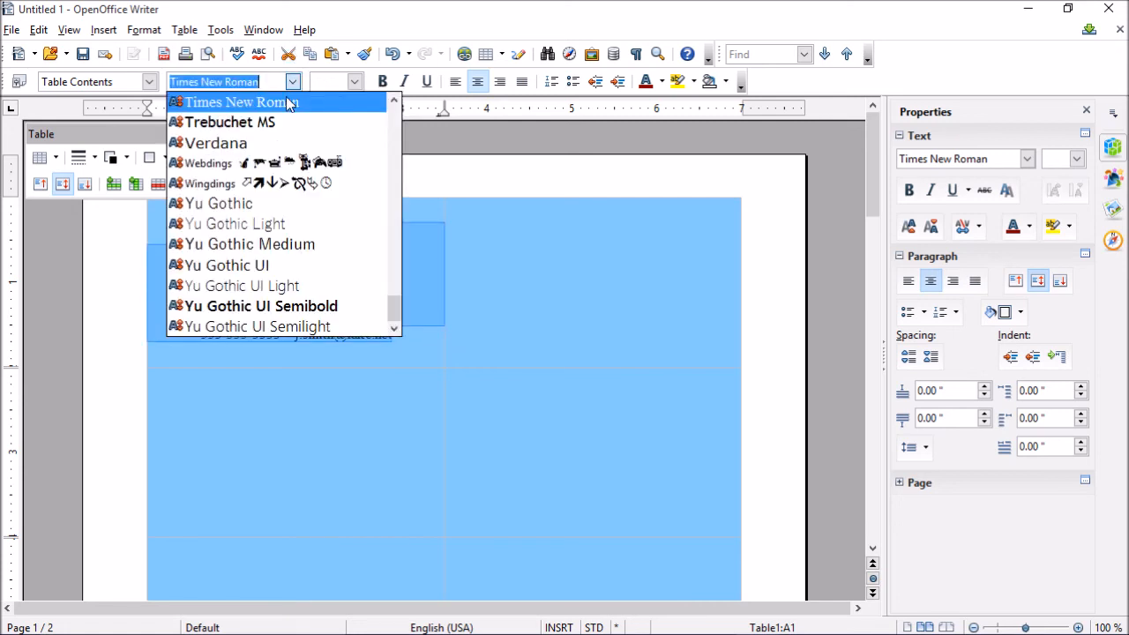
left_click(216, 143)
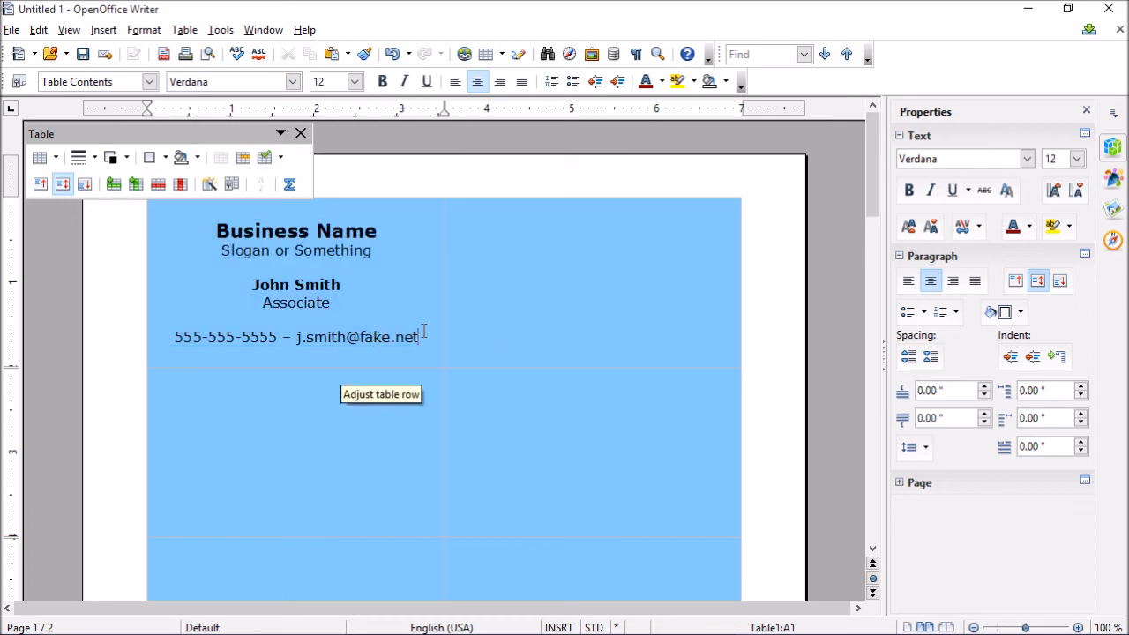
mouse_move(431, 344)
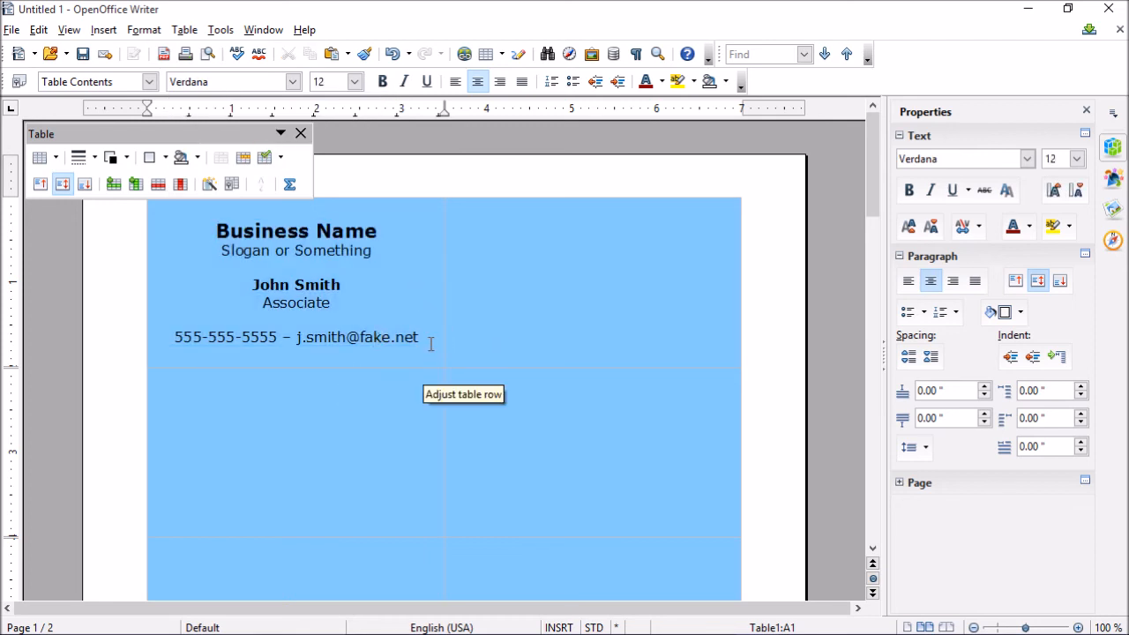
mouse_move(435, 345)
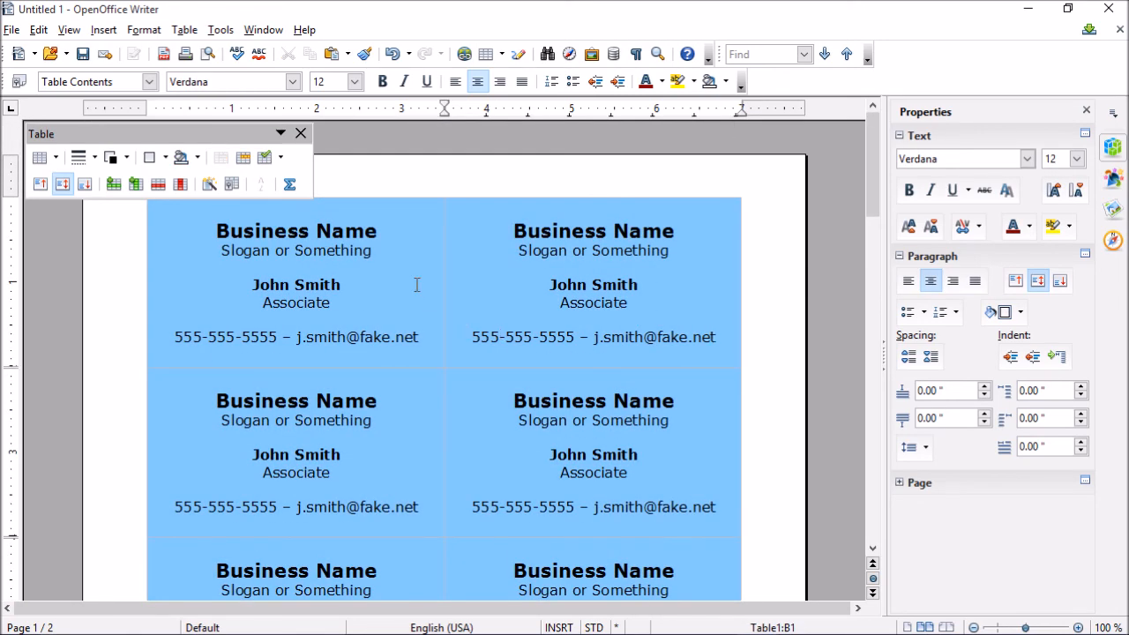
Scroll down through the table of cards while turning the text white
scroll("down", 3)
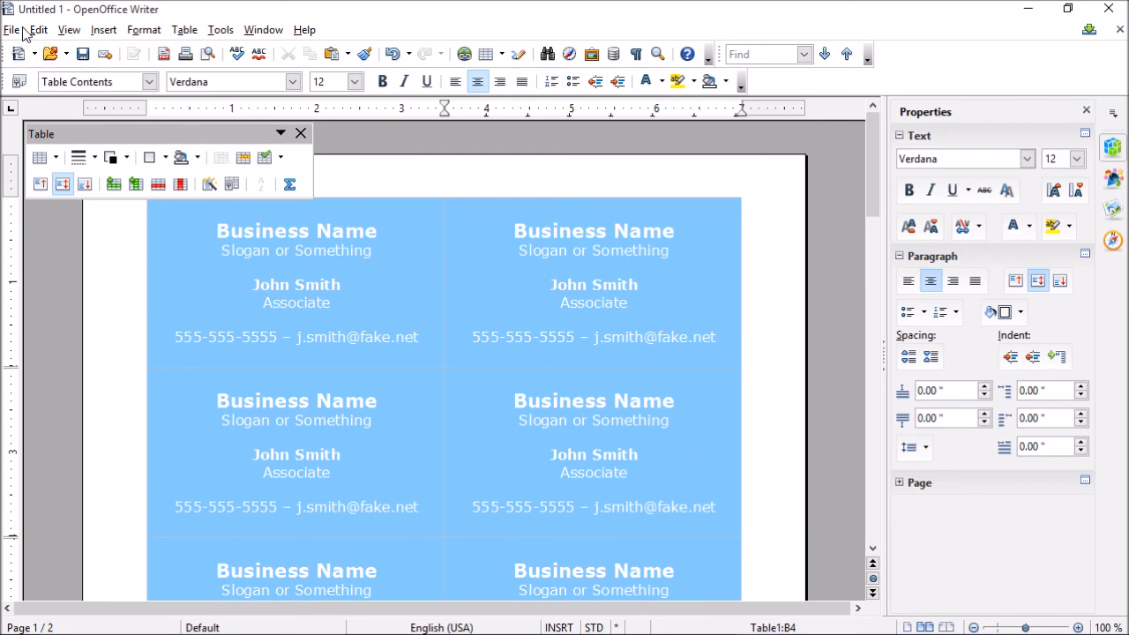
Bring up the Print dialog for the sheet of cards via File > Print
left_click(12, 28)
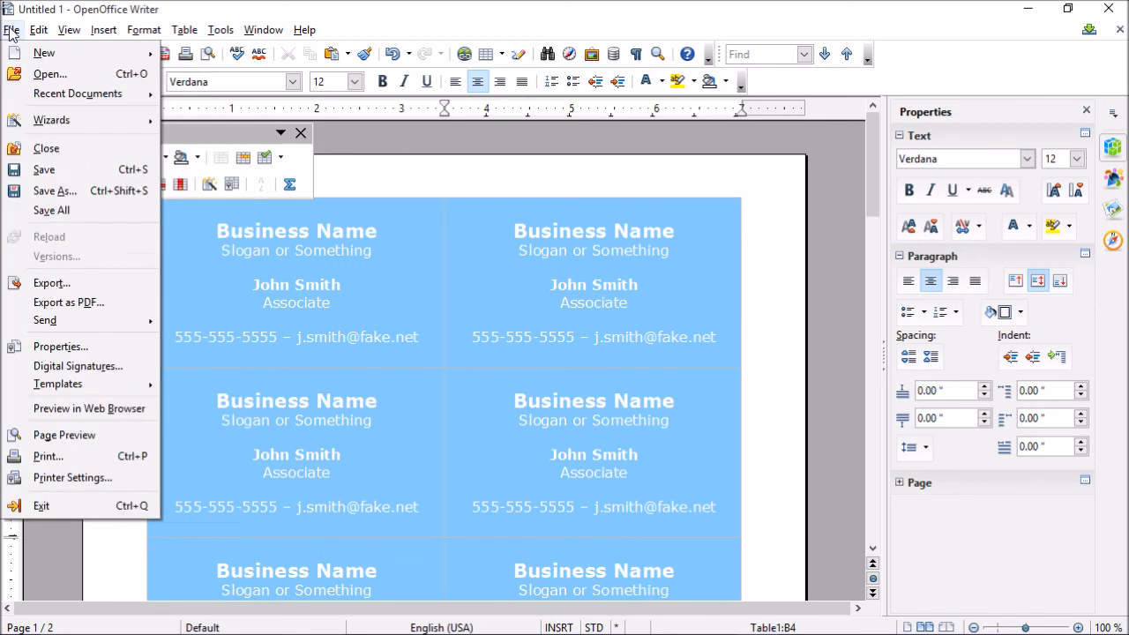
mouse_move(88, 410)
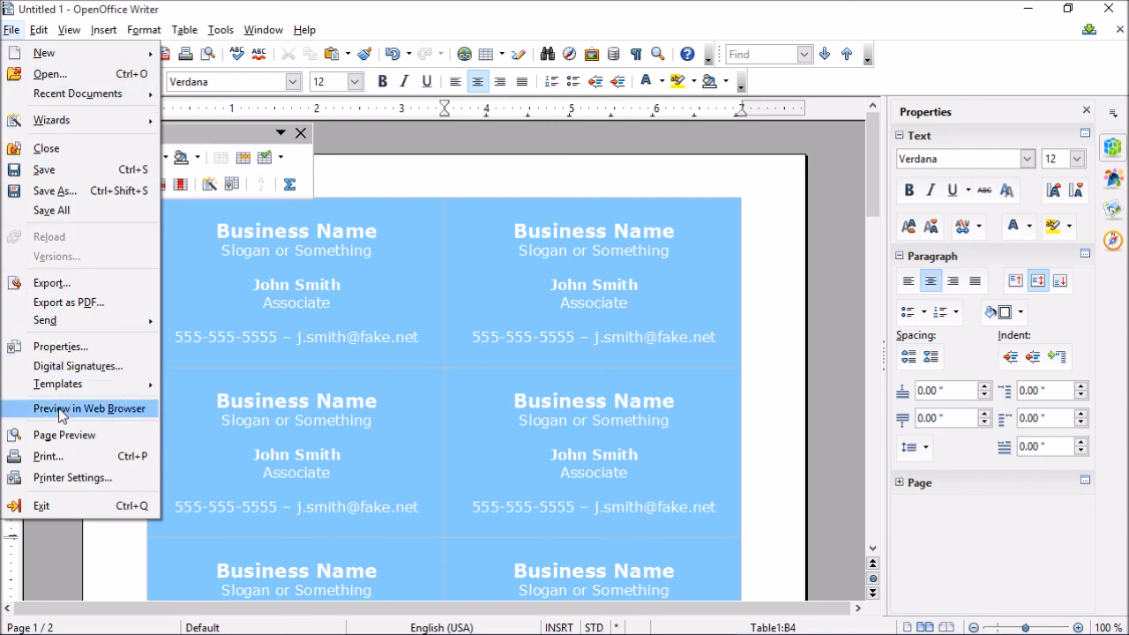
left_click(48, 456)
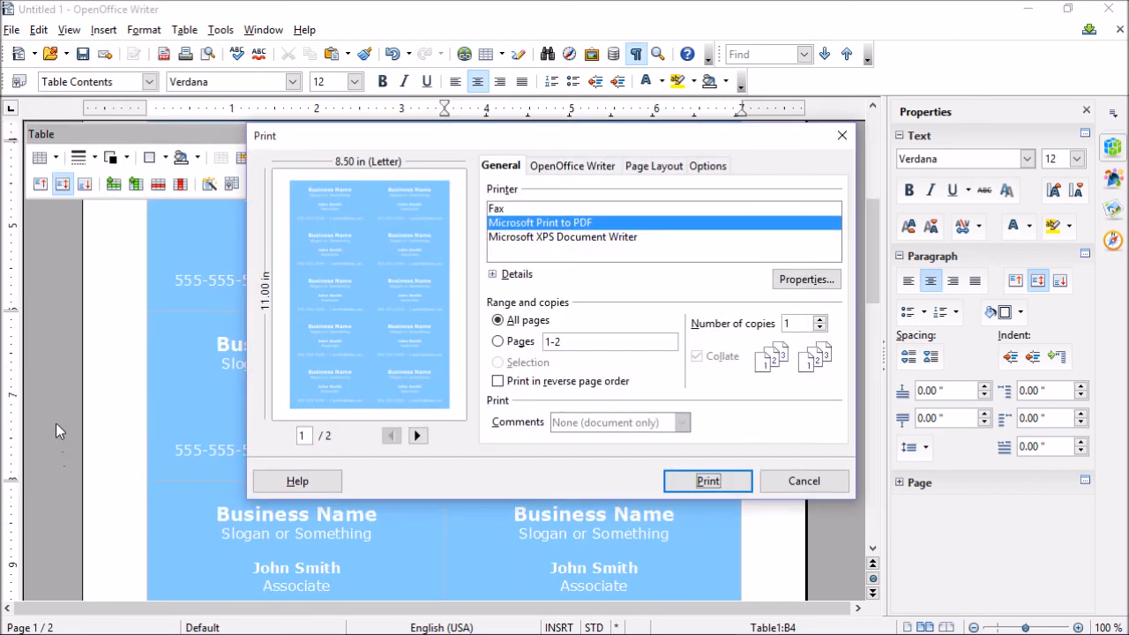